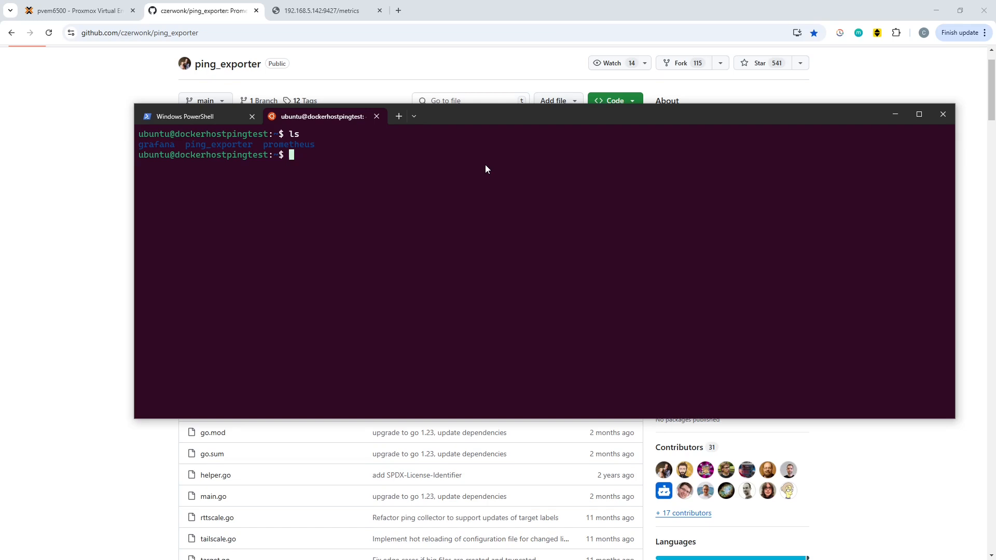
# Run sudo apt-get update and sudo apt-get install docker.io; docker.io is already newest.
pyautogui.write('s')
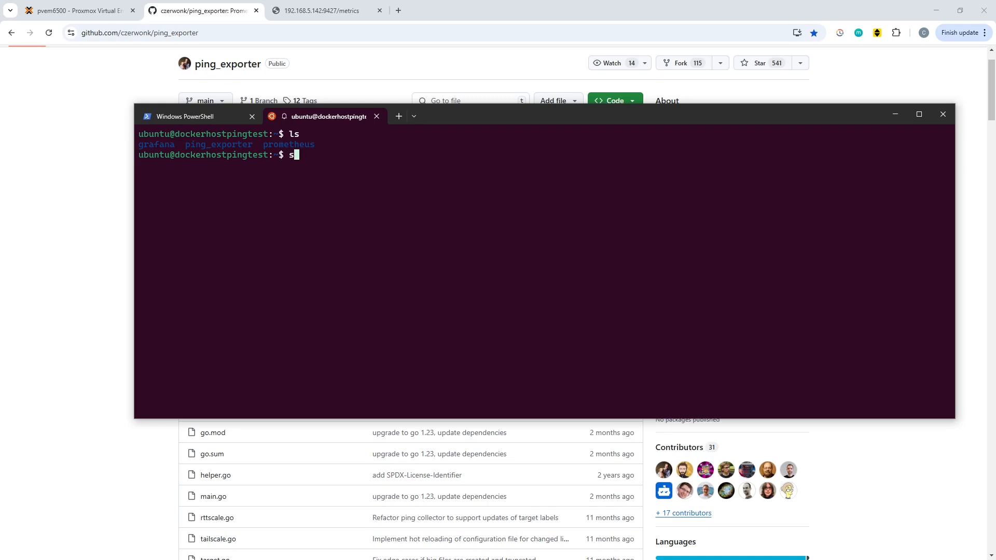
pyautogui.write('udo apt-get update')
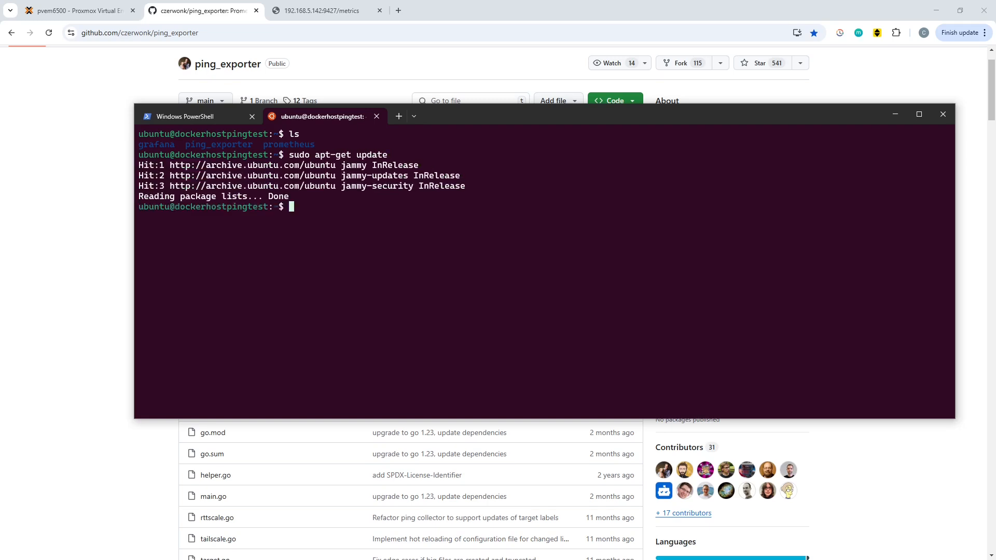
pyautogui.write('sudo apt-get update')
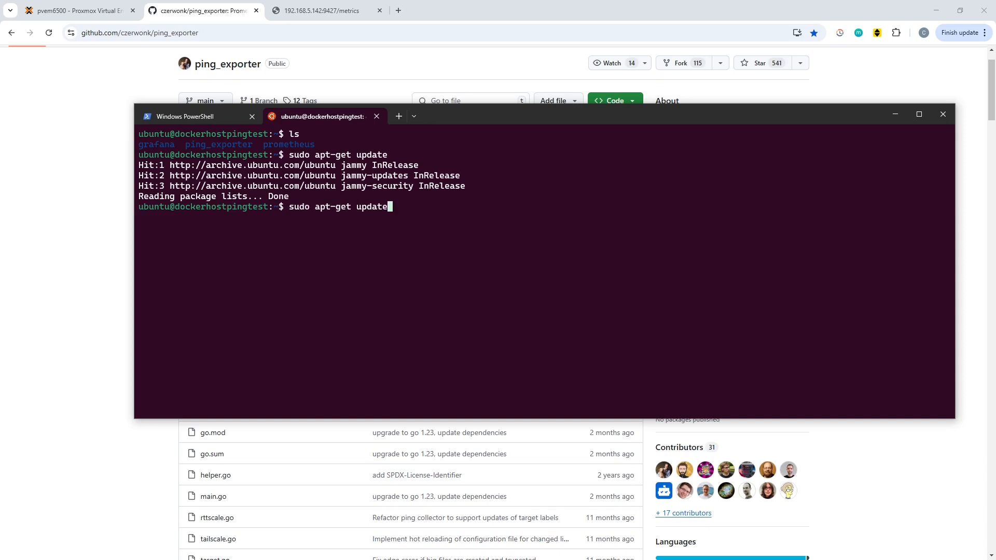
pyautogui.write('install docker.io')
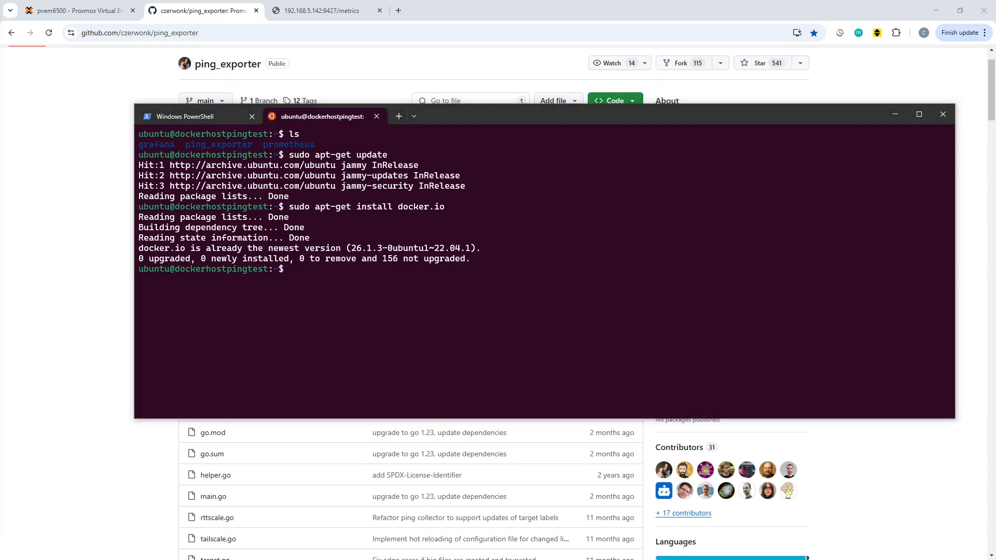
pyautogui.moveTo(379, 231)
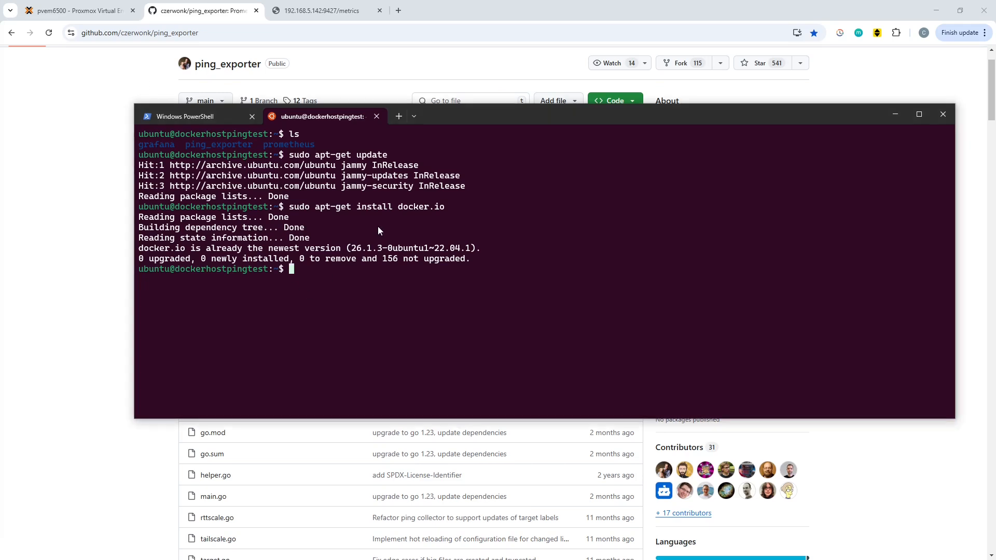
# Enter ping_exporter/, review config.yml's three ping targets in nano and exit without changes.
pyautogui.write('cd ping_exporter/')
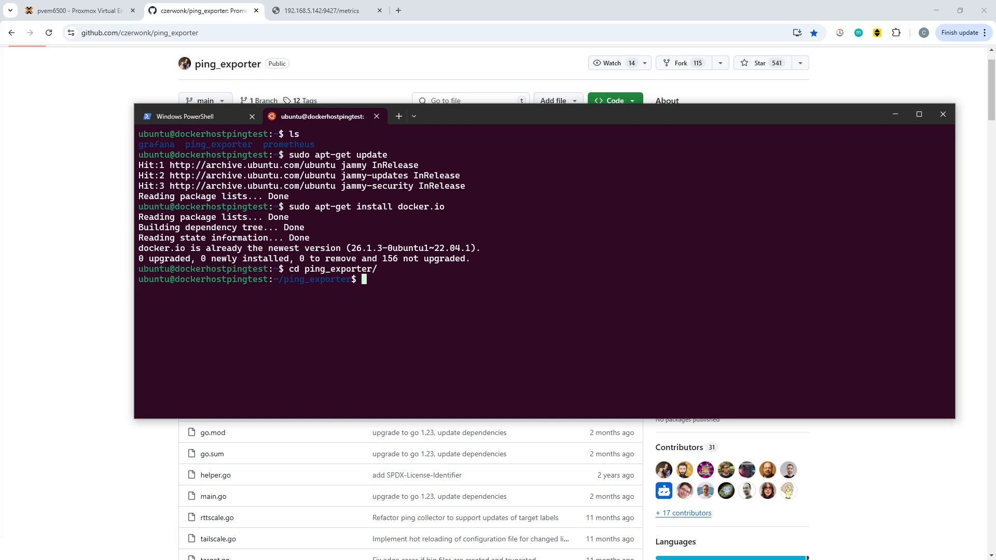
pyautogui.write('nano')
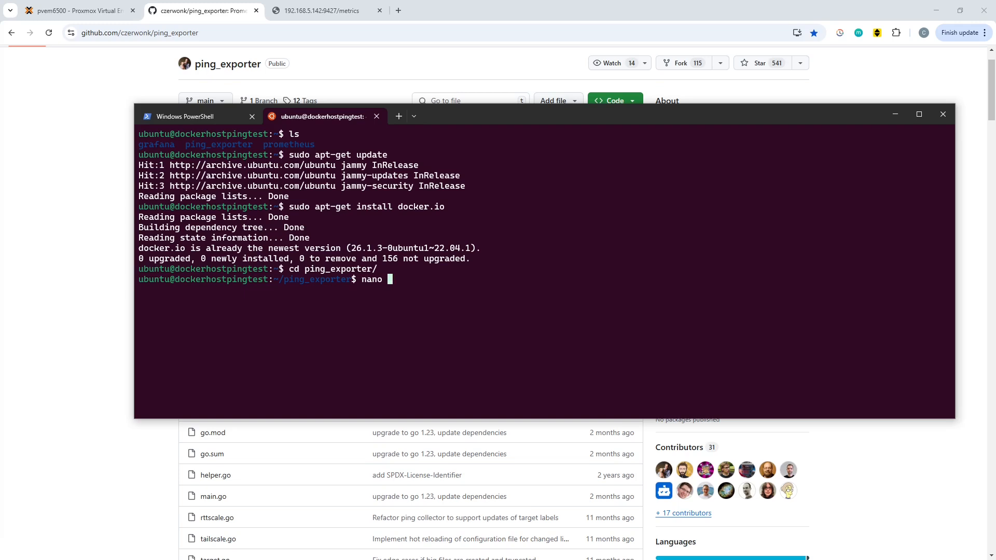
pyautogui.write('c')
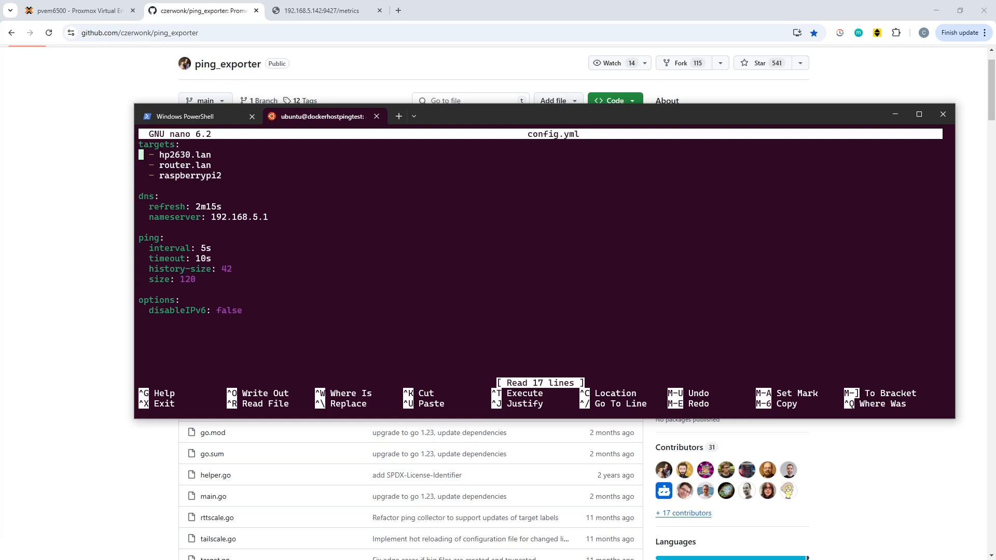
pyautogui.moveTo(225, 252)
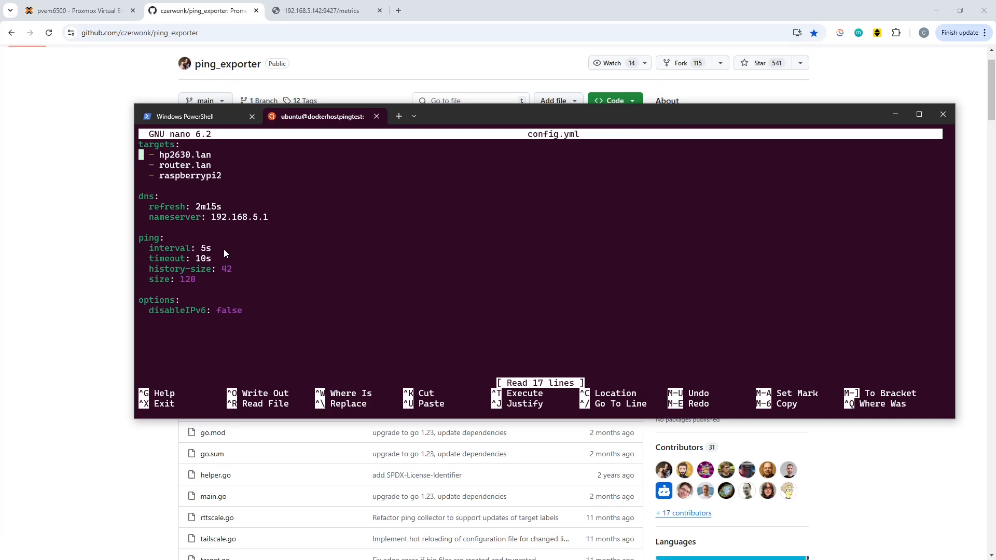
pyautogui.press('ctrl+x')
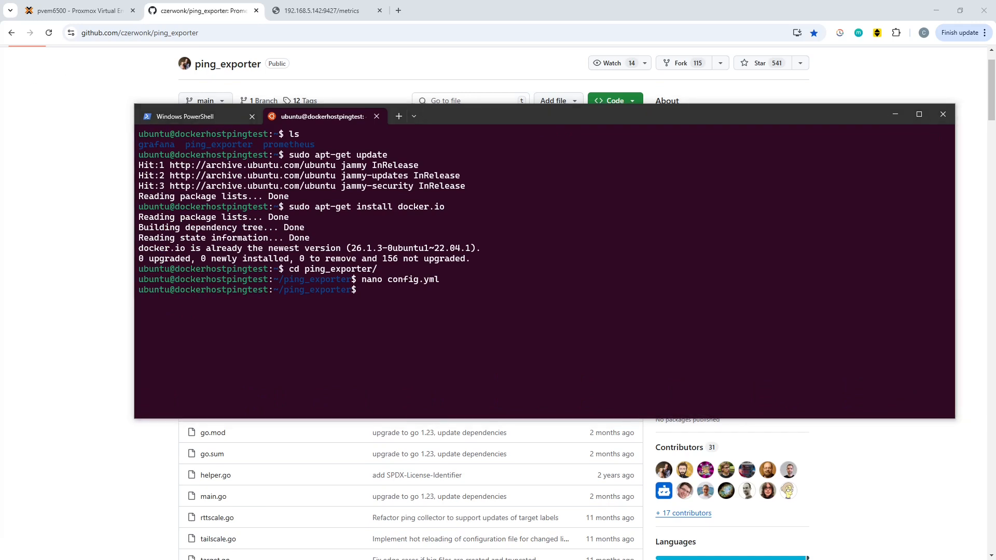
pyautogui.moveTo(28, 258)
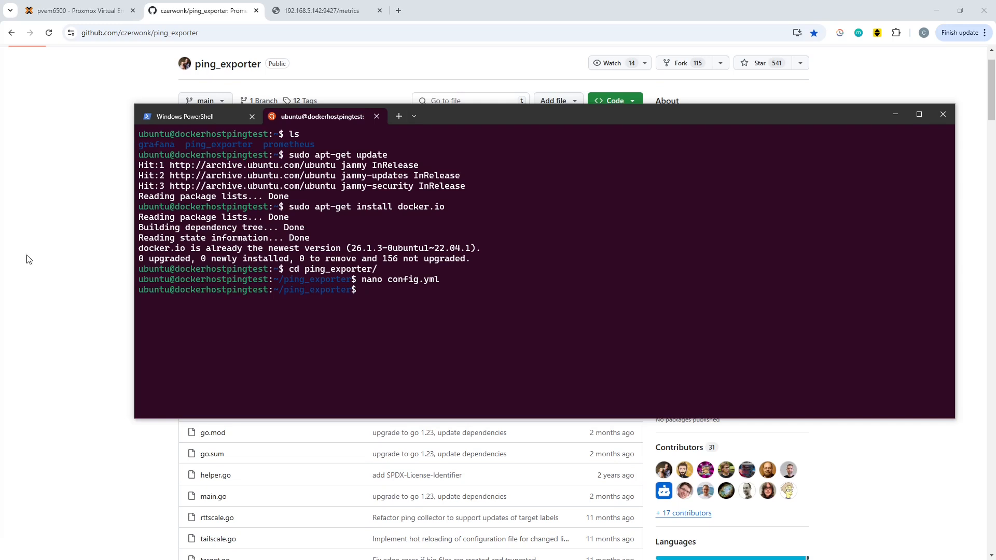
# Run the czerwonk/ping_exporter container on port 9427 with config.yml mounted and confirm with docker ps.
pyautogui.write('sudo docker run --init -d -p 9427:9427 -v /home/ubuntu/ping_exporter/config.yml:/config/config.yml --name ping_exporter czerwonk/ping_exporter')
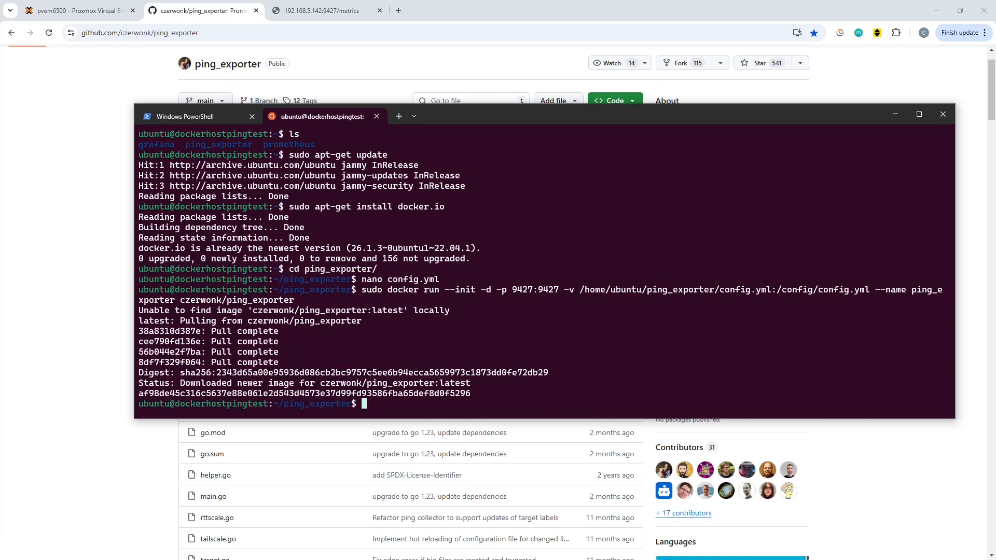
pyautogui.write('s')
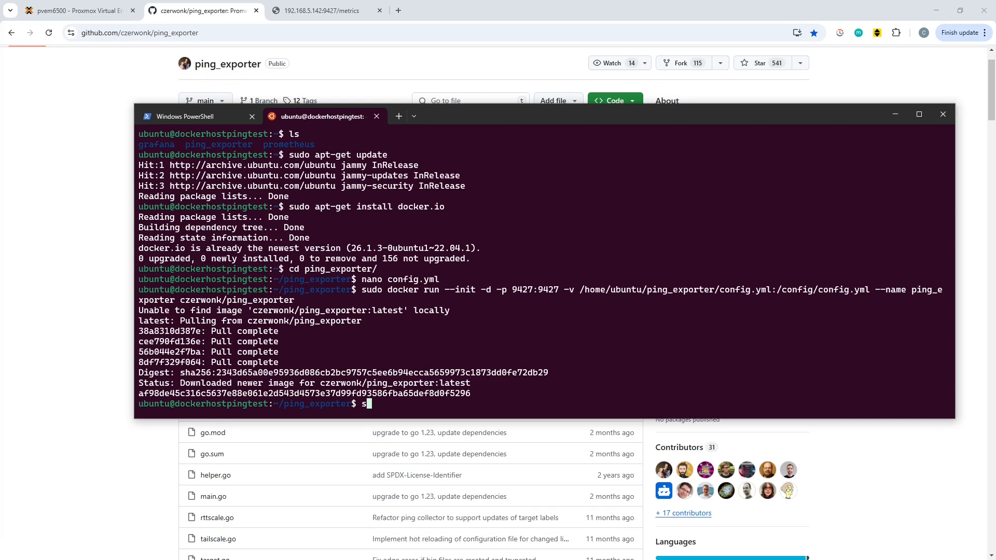
pyautogui.write('udo docker ps')
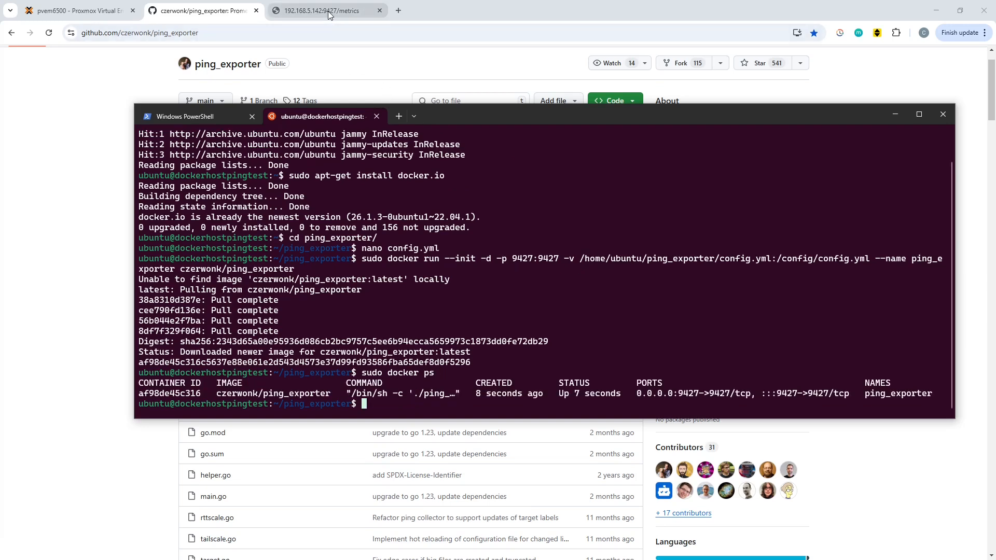
# Reload the 192.168.5.142:9427/metrics page to show live ping_loss_ratio and round-trip values.
pyautogui.click(327, 10)
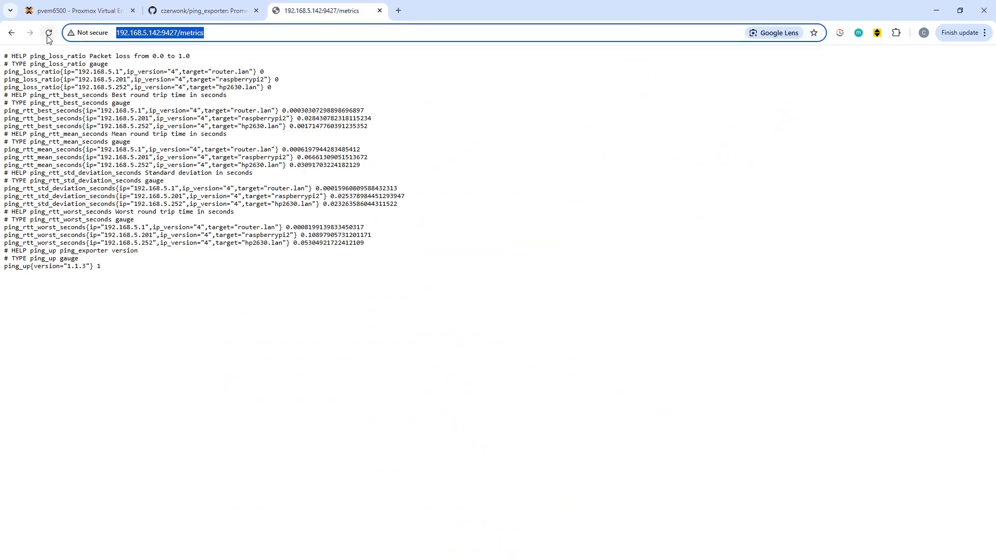
pyautogui.click(48, 32)
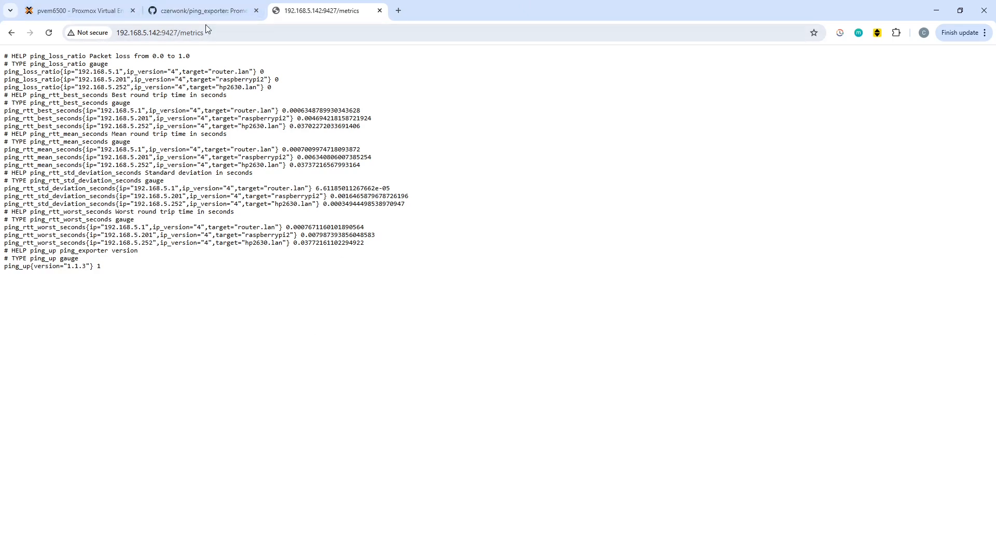
pyautogui.moveTo(334, 226)
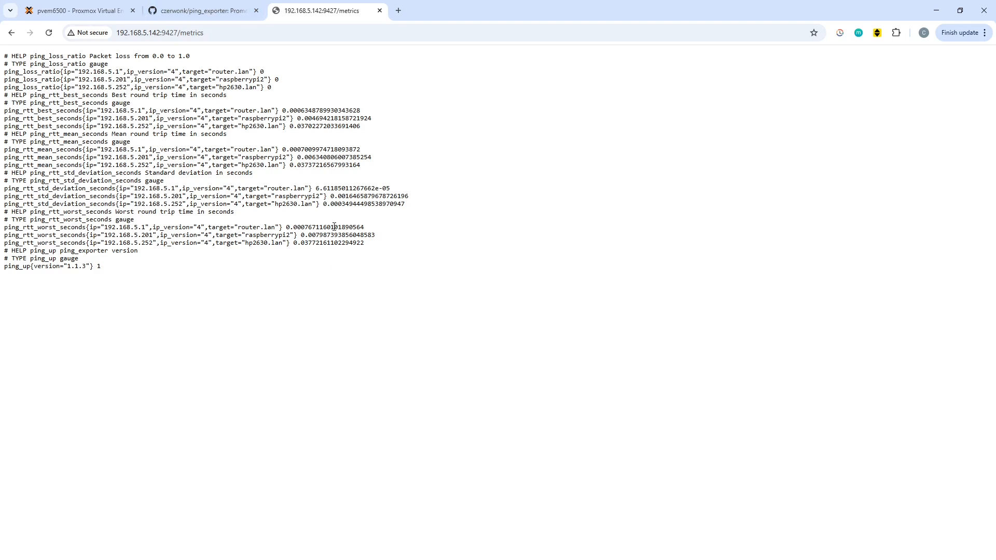
pyautogui.click(198, 11)
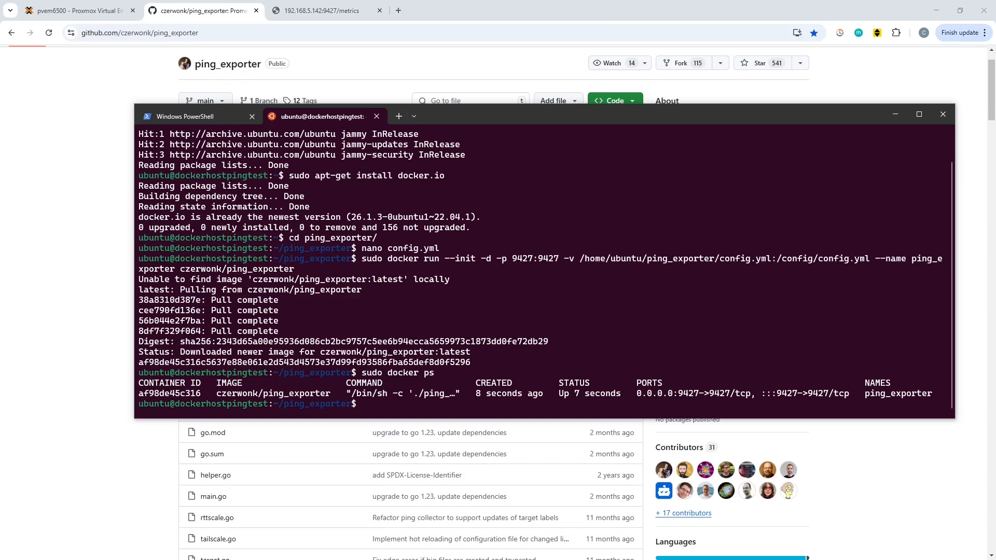
pyautogui.moveTo(394, 241)
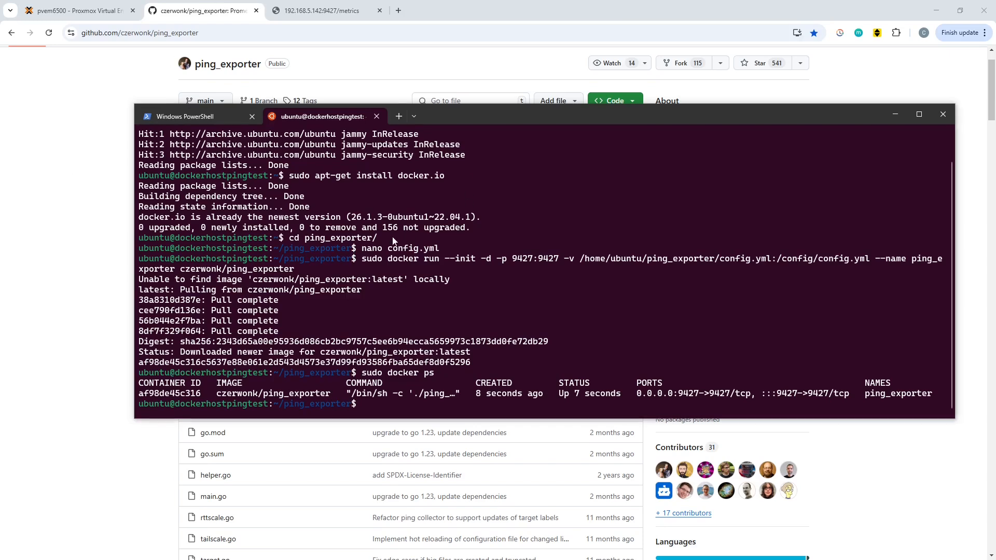
# Edit prometheus.yml in nano to add a ping_exporter scrape job targeting 192.168.5.142:9427 at /metrics.
pyautogui.write('cd')
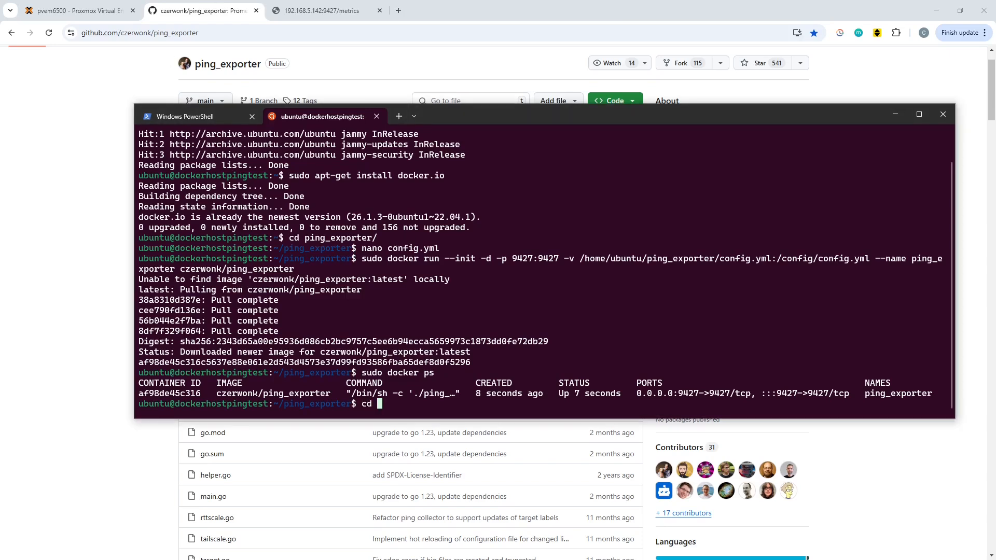
pyautogui.write('..')
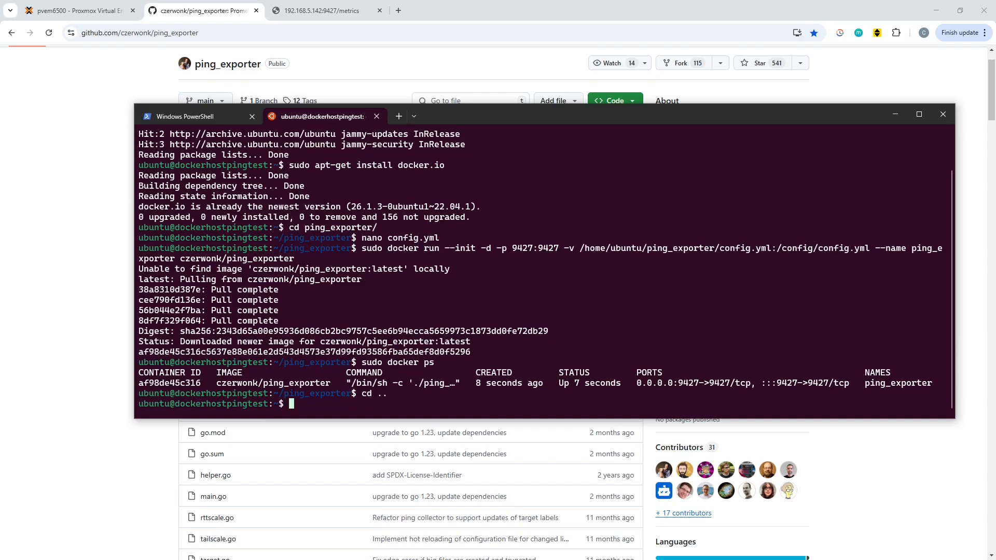
pyautogui.write('cd prometheus/')
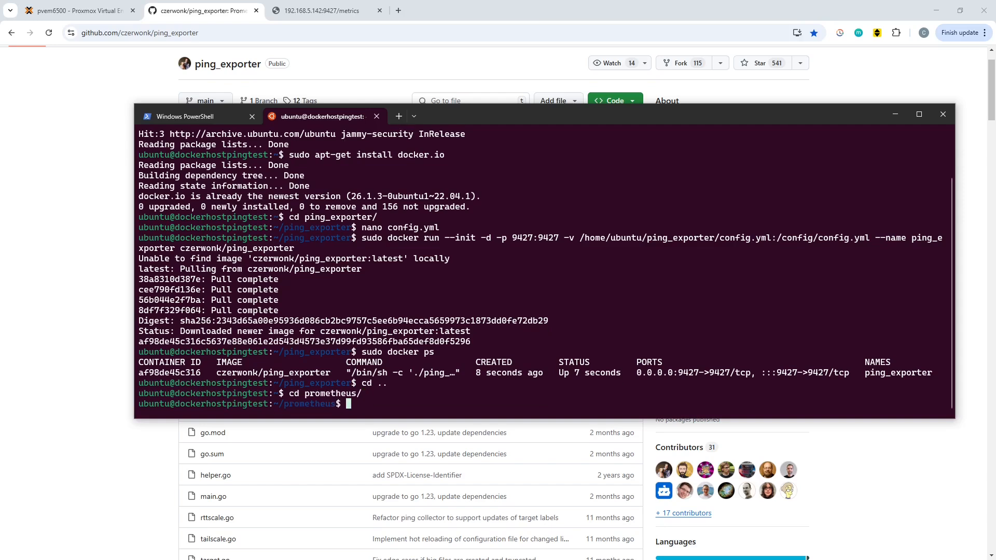
pyautogui.write('nano')
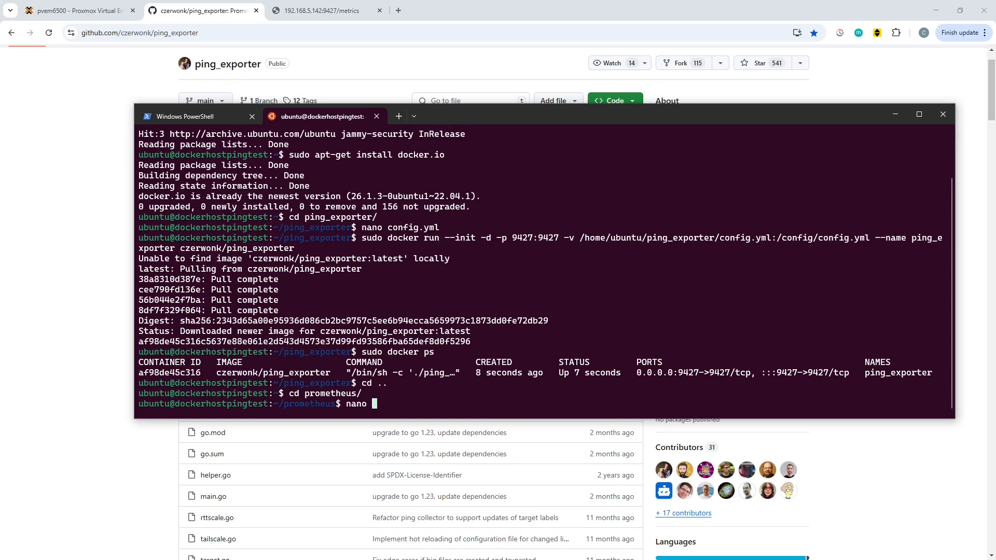
pyautogui.press('Enter')
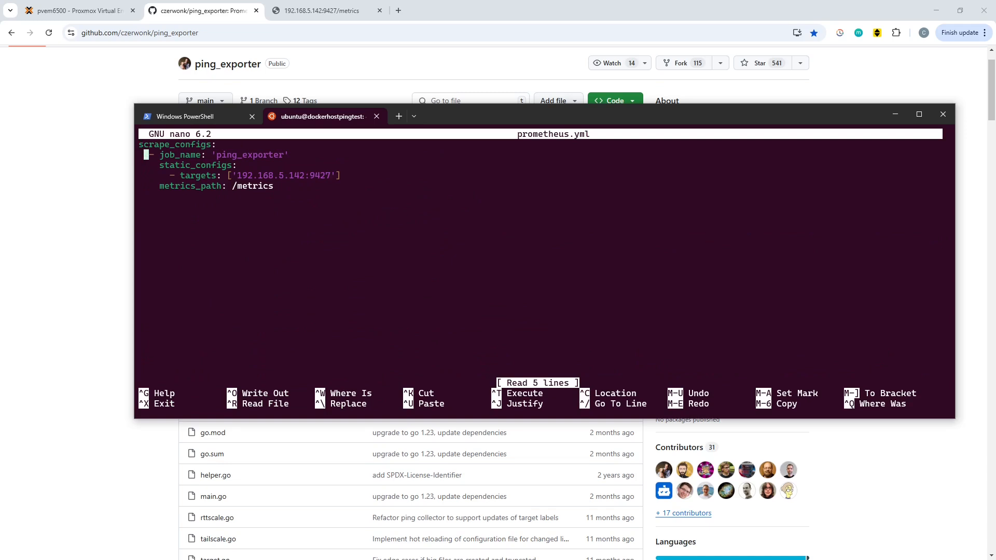
pyautogui.press('Down')
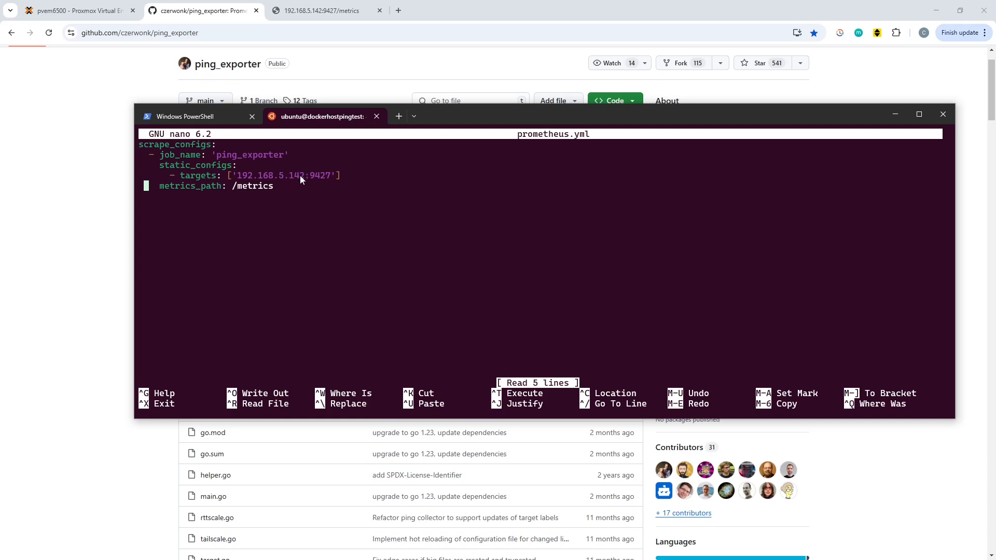
pyautogui.moveTo(280, 184)
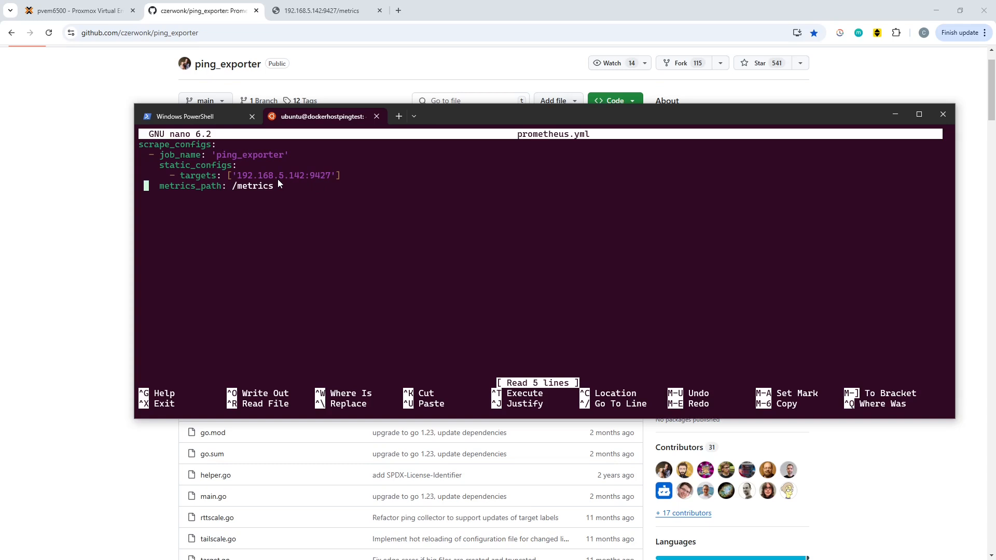
pyautogui.moveTo(295, 181)
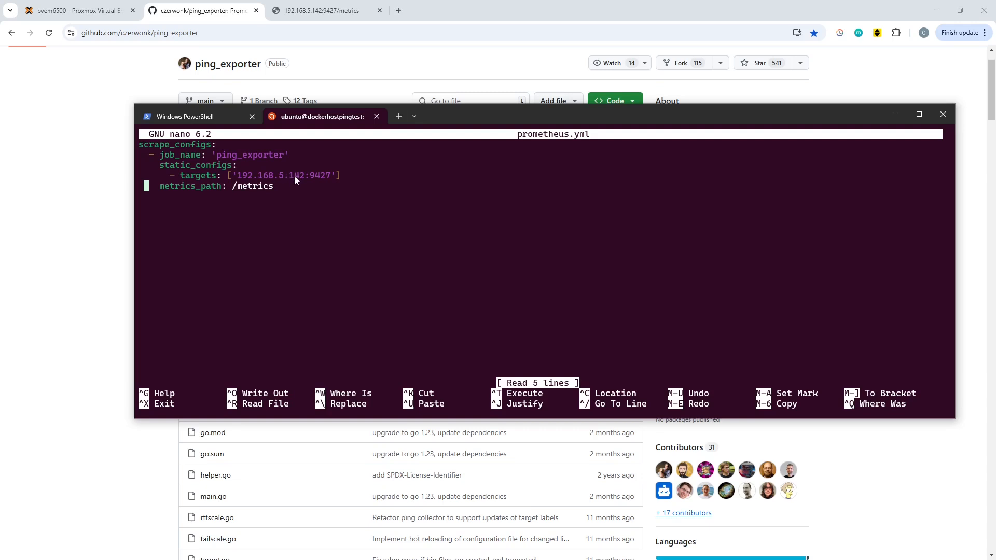
pyautogui.moveTo(319, 168)
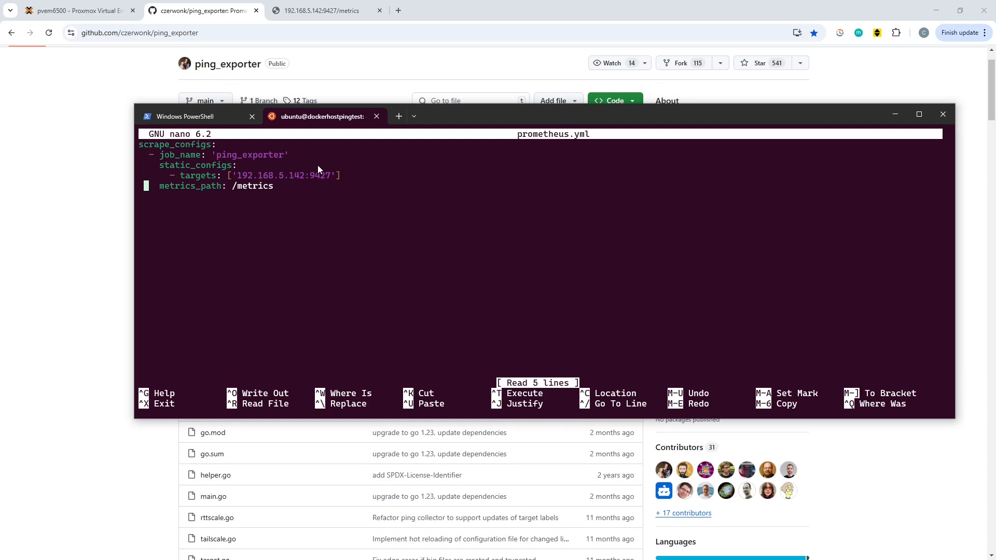
pyautogui.moveTo(332, 181)
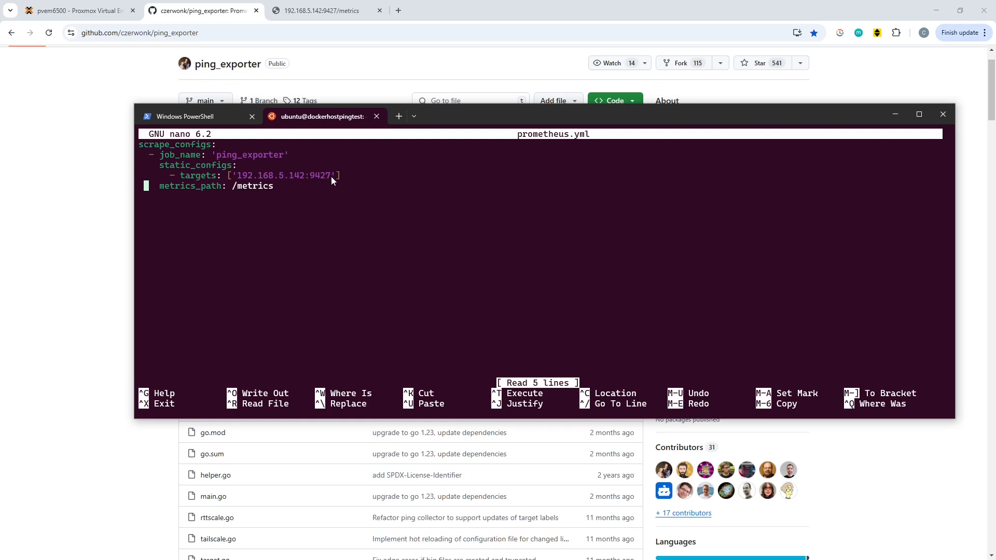
pyautogui.moveTo(400, 260)
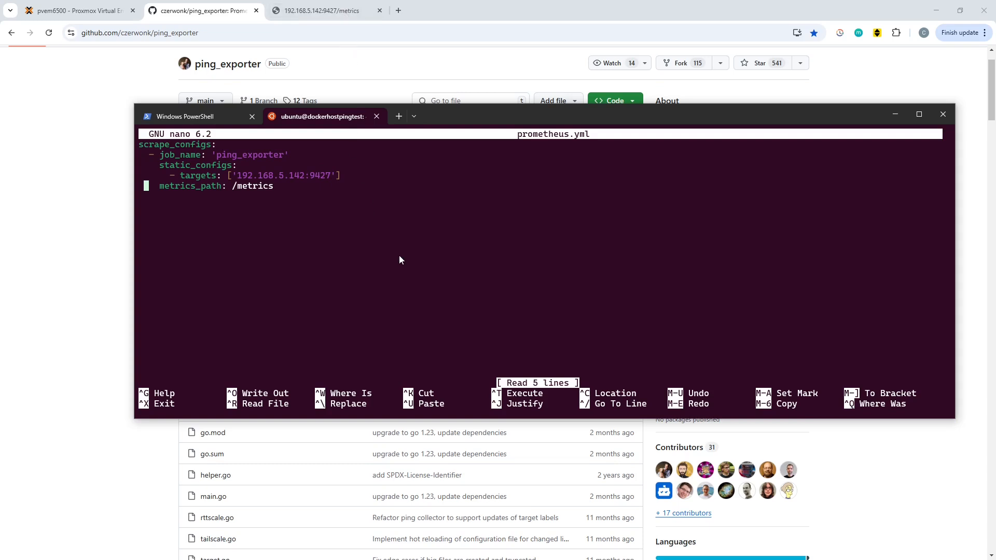
pyautogui.moveTo(337, 198)
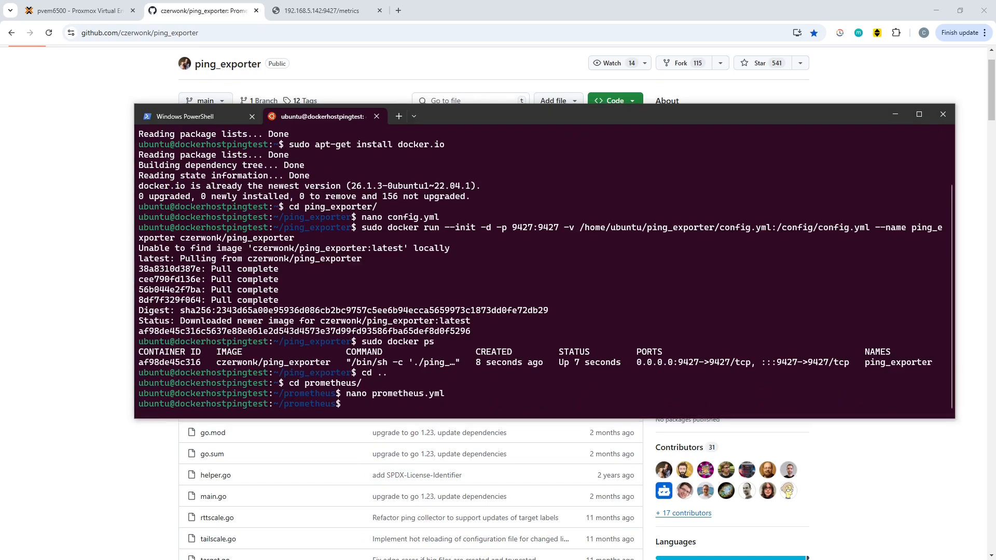
# Run sudo docker volume create prometheus-data.
pyautogui.write('sudo docker volume create prometheus-data')
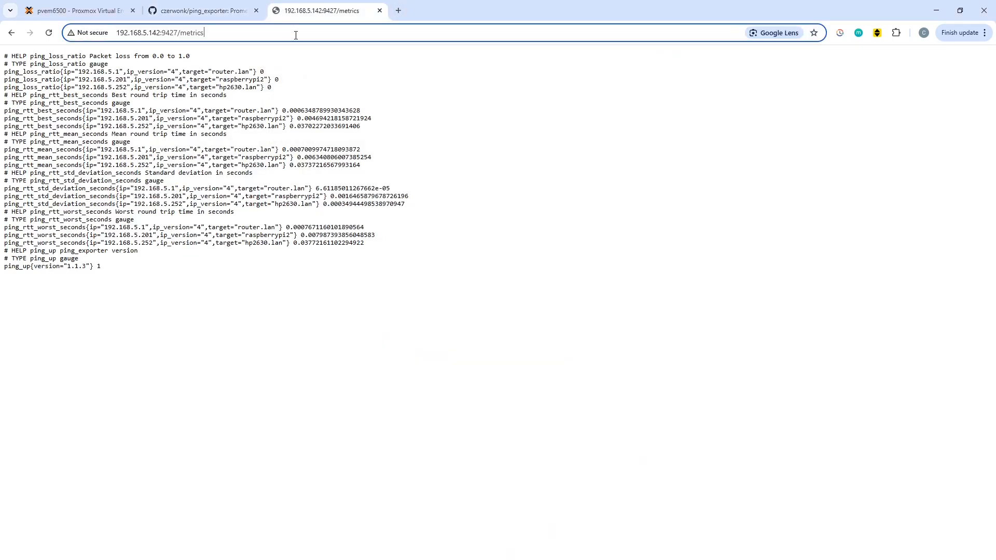
# Browse to 192.168.5.142:9090 and try 'up' queries in graph and table views, then clear them.
pyautogui.write('192.168.5.142:9')
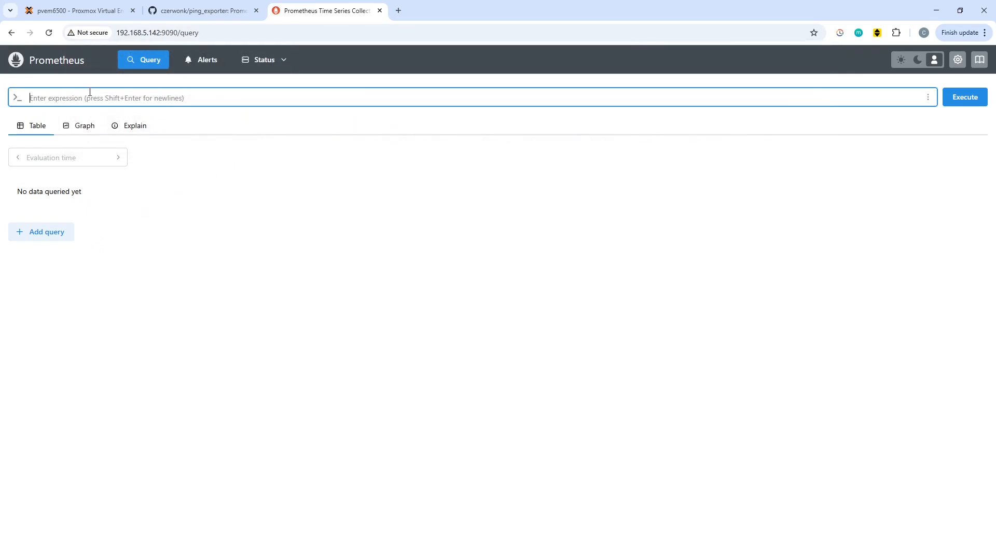
pyautogui.write('up')
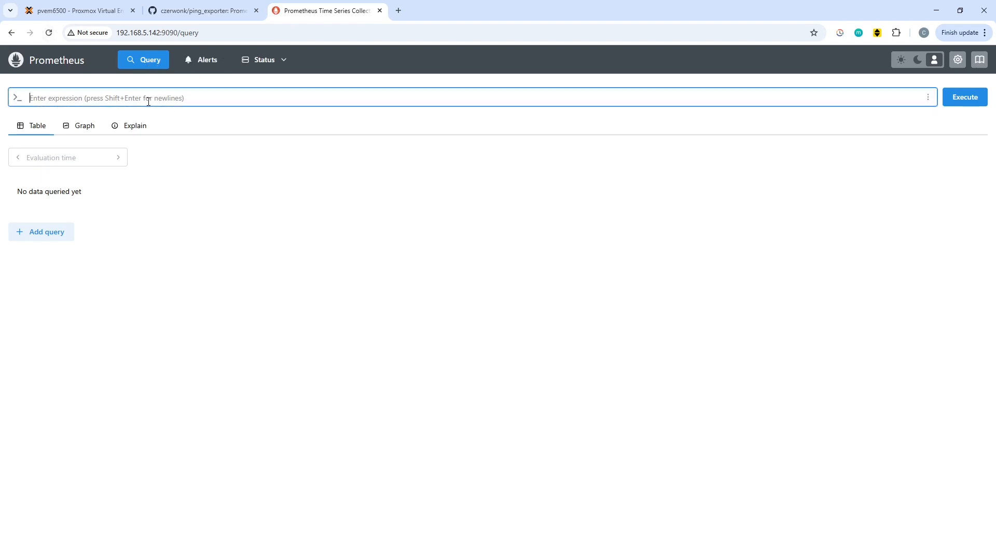
pyautogui.write('group')
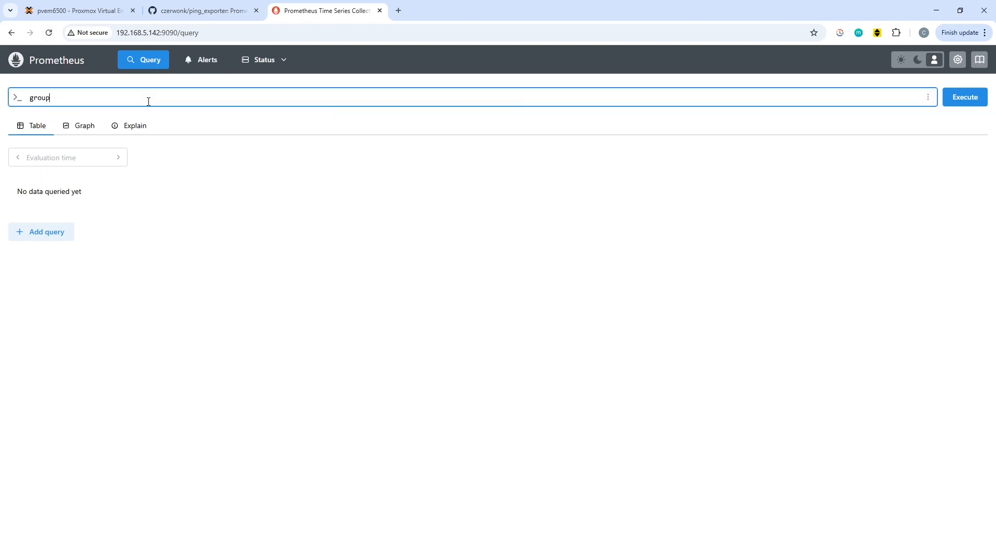
pyautogui.press('Ctrl+a')
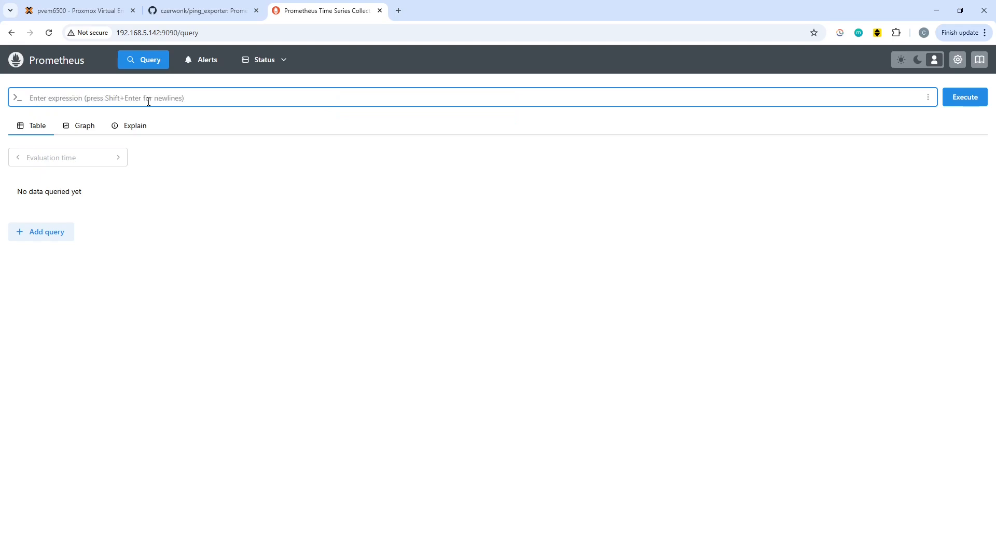
pyautogui.write('up')
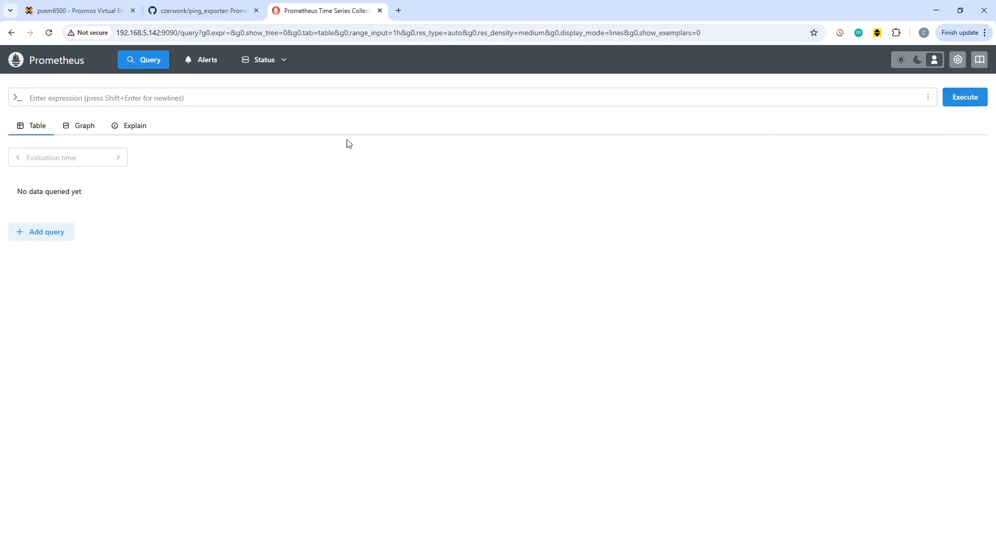
pyautogui.write('u')
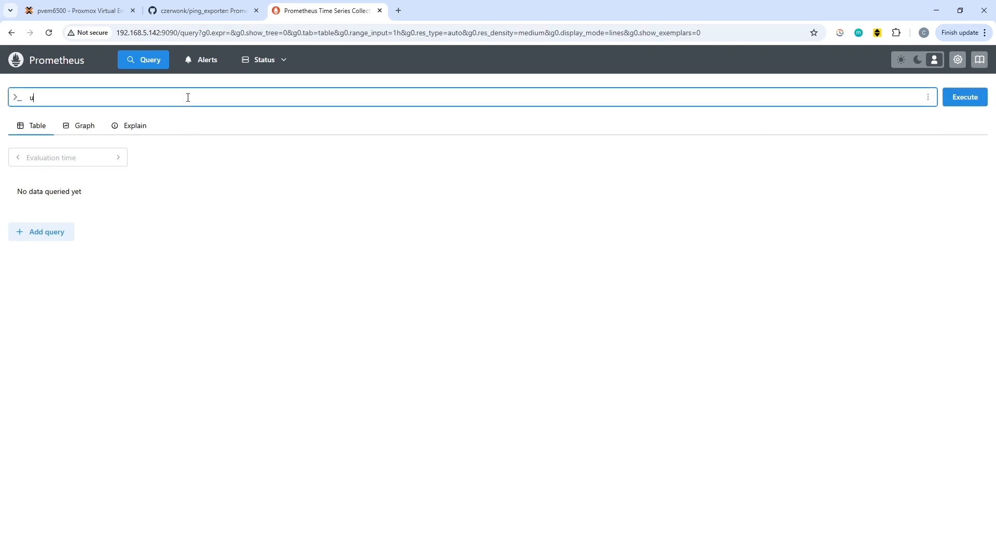
pyautogui.press('Backspace')
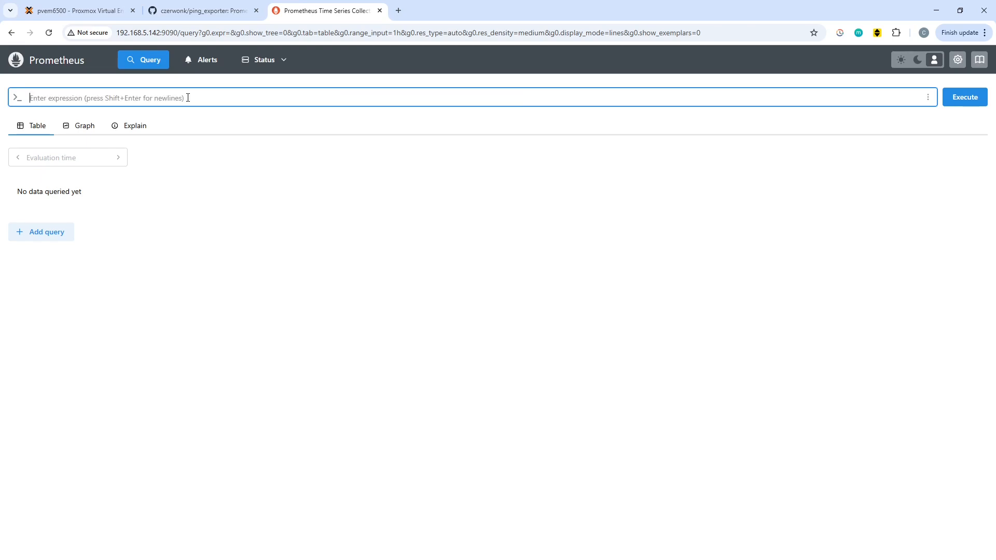
pyautogui.click(83, 126)
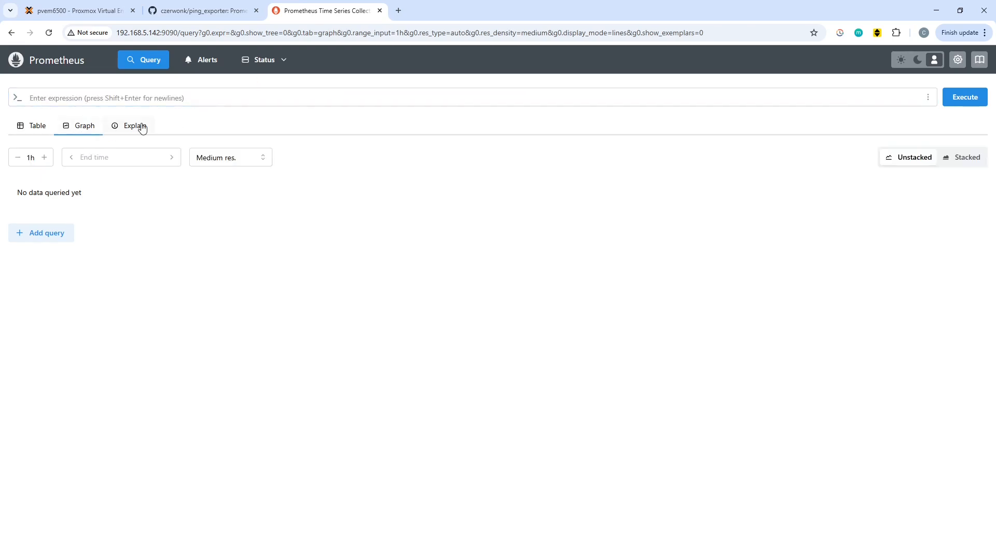
pyautogui.click(31, 126)
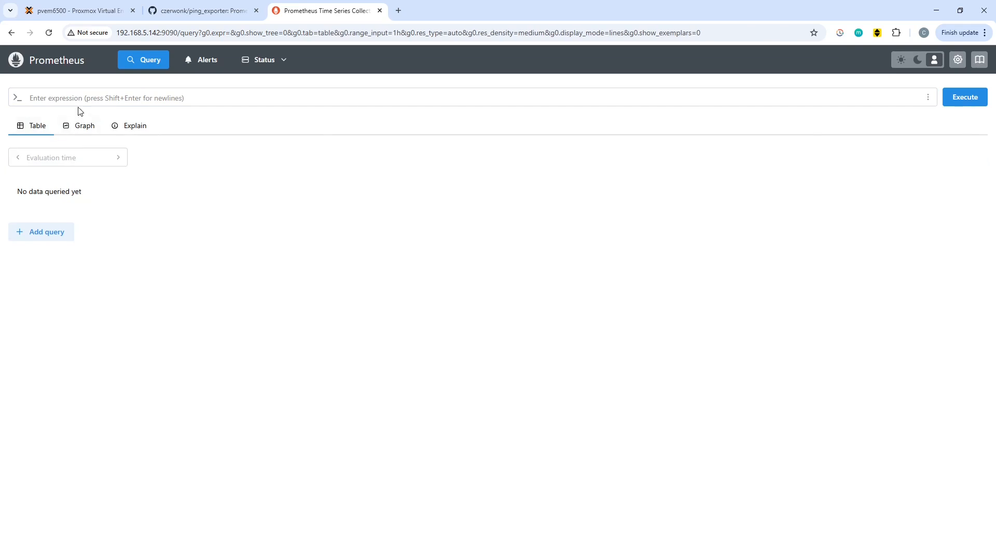
# Visit Alerts and Status, then check Explore metrics from the query menu, which lists no metric names yet.
pyautogui.click(207, 60)
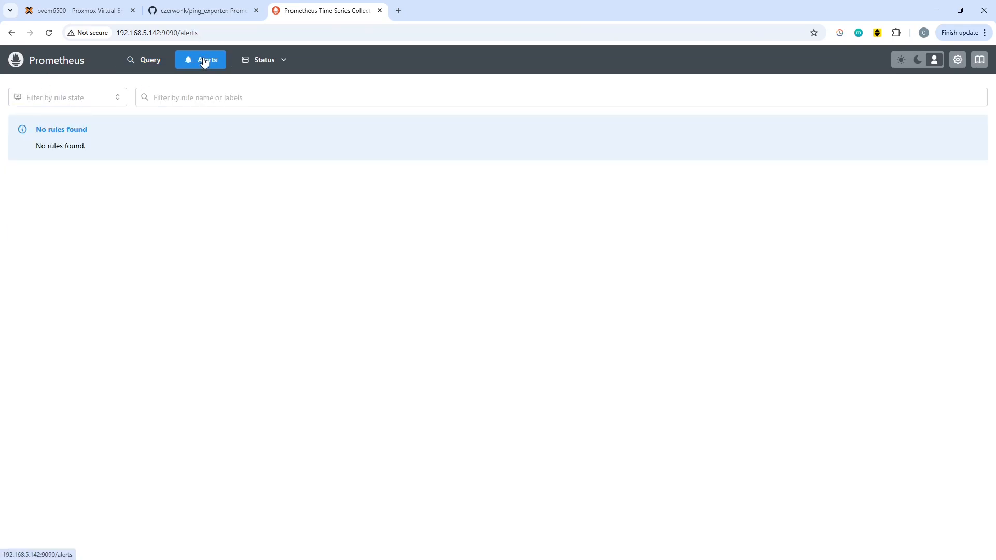
pyautogui.moveTo(278, 67)
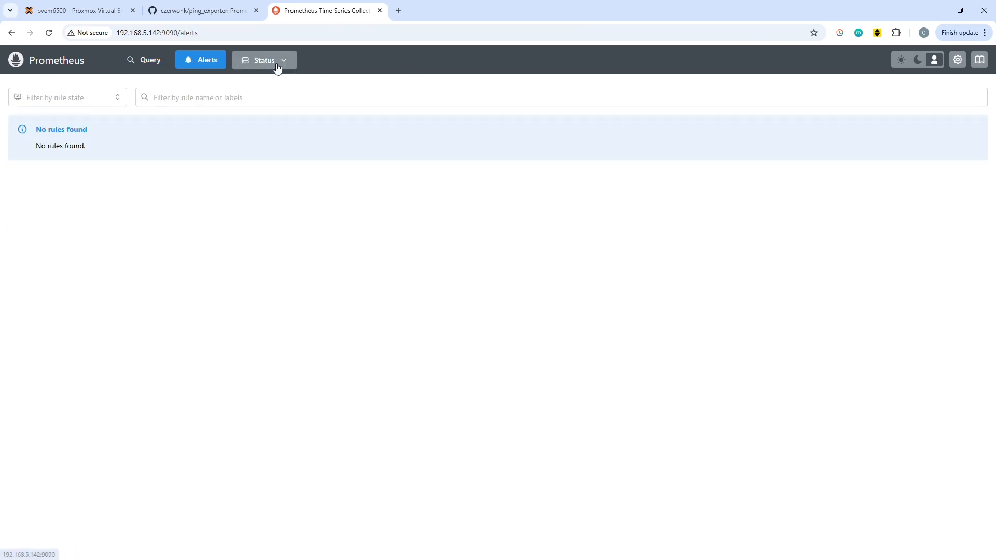
pyautogui.click(265, 60)
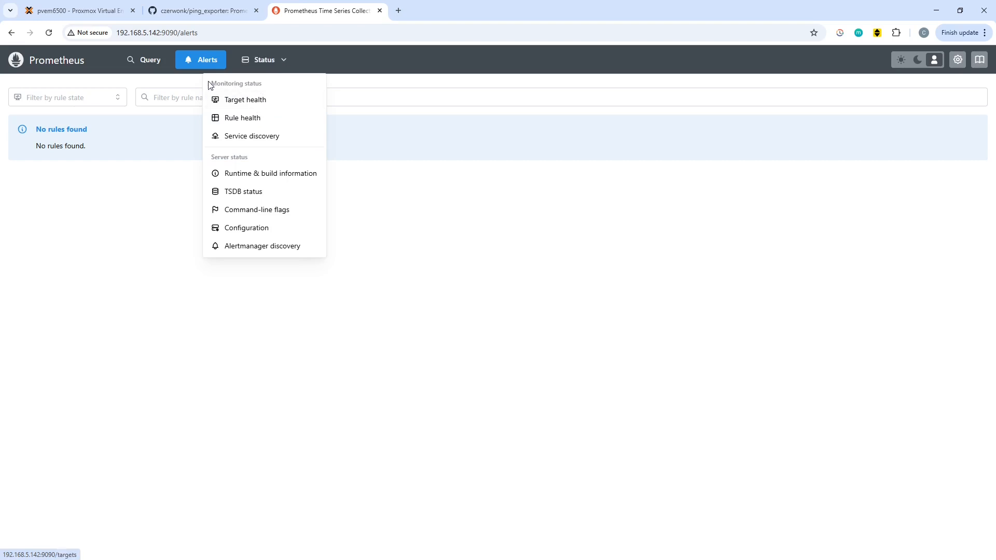
pyautogui.click(150, 60)
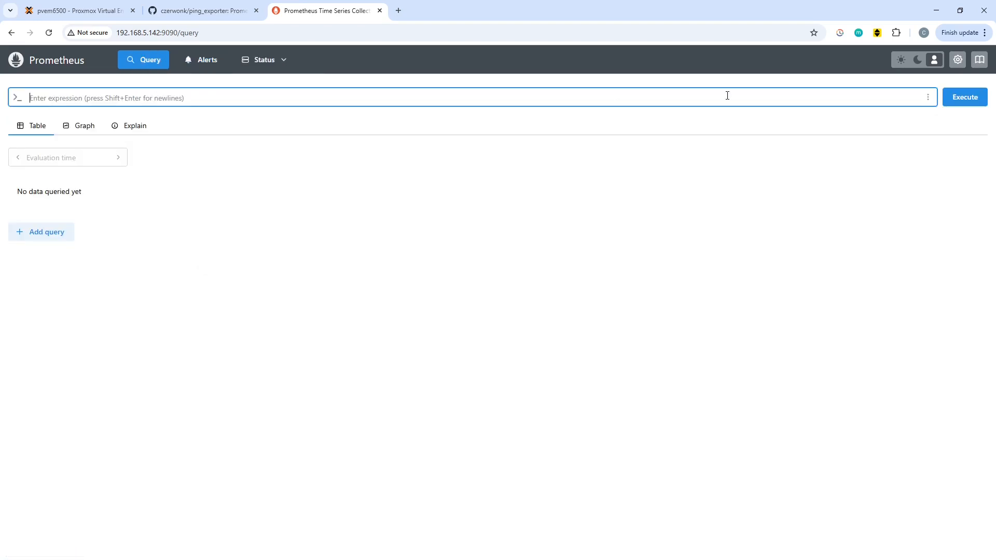
pyautogui.click(927, 97)
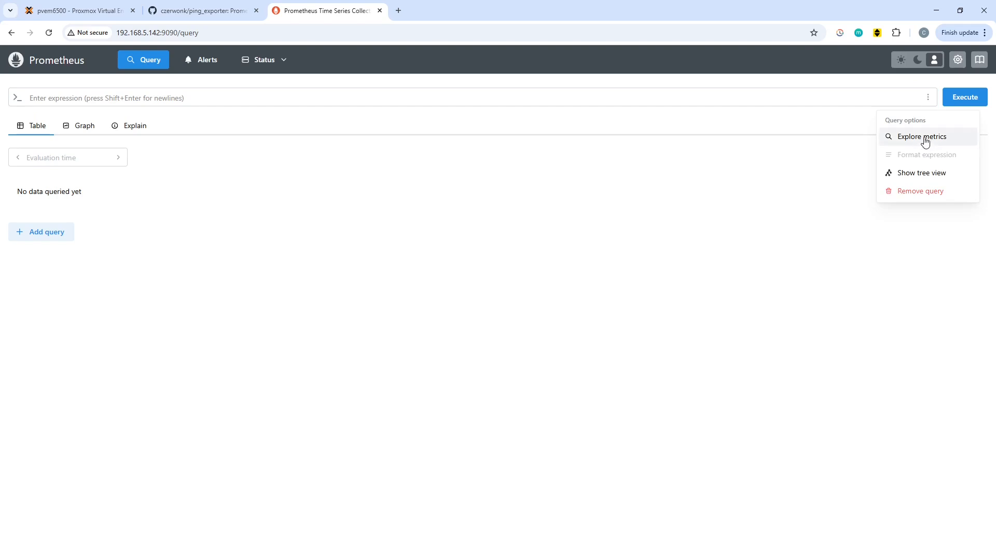
pyautogui.click(921, 137)
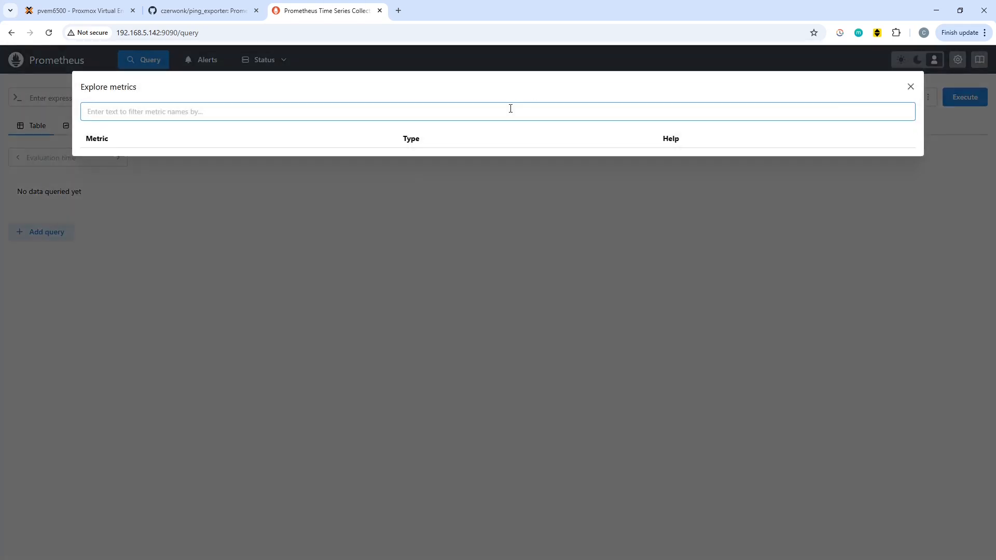
pyautogui.write('u')
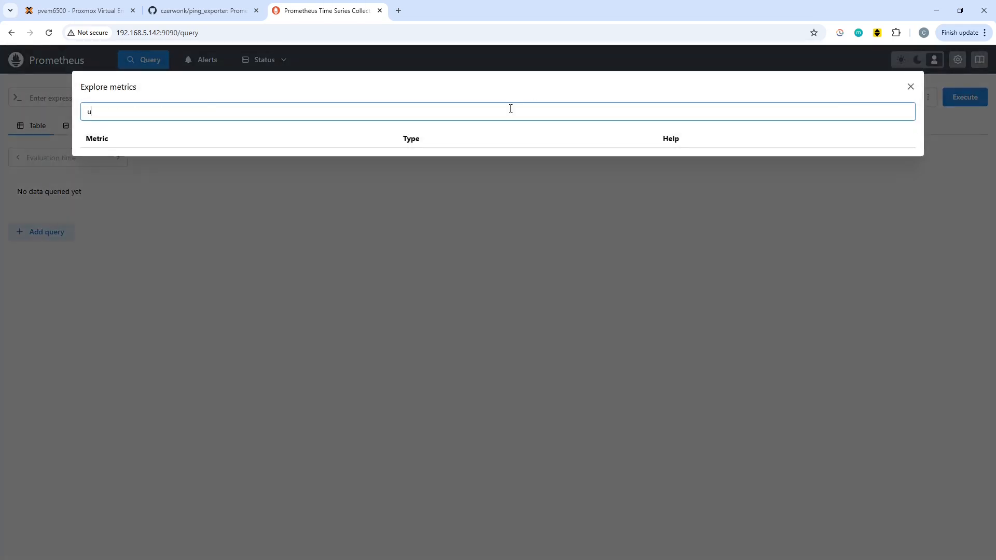
pyautogui.press('Backspace')
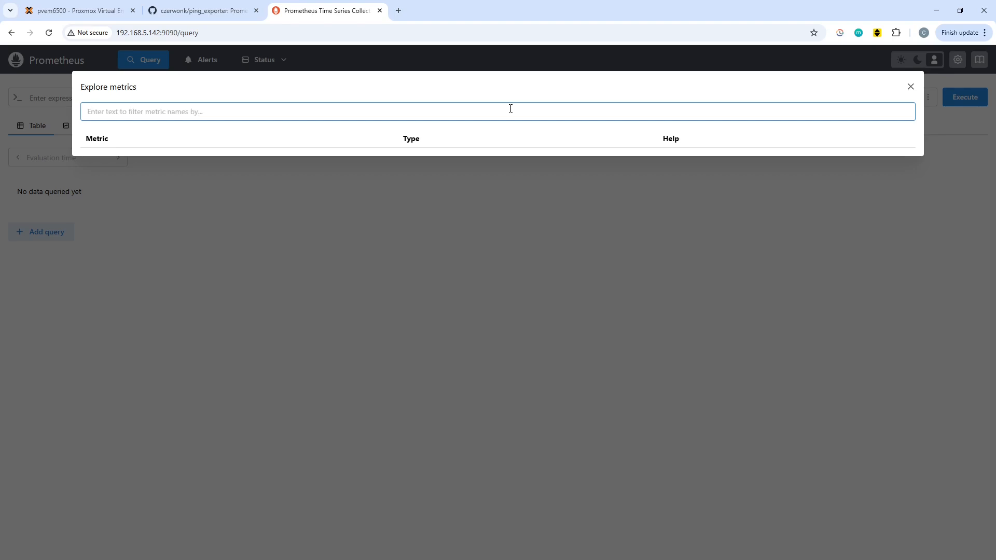
pyautogui.moveTo(900, 84)
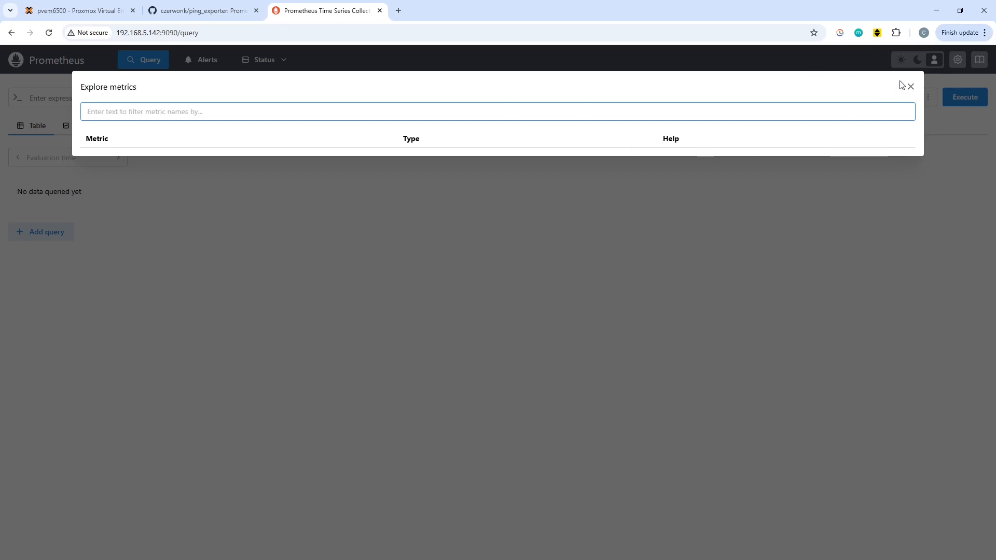
pyautogui.click(911, 86)
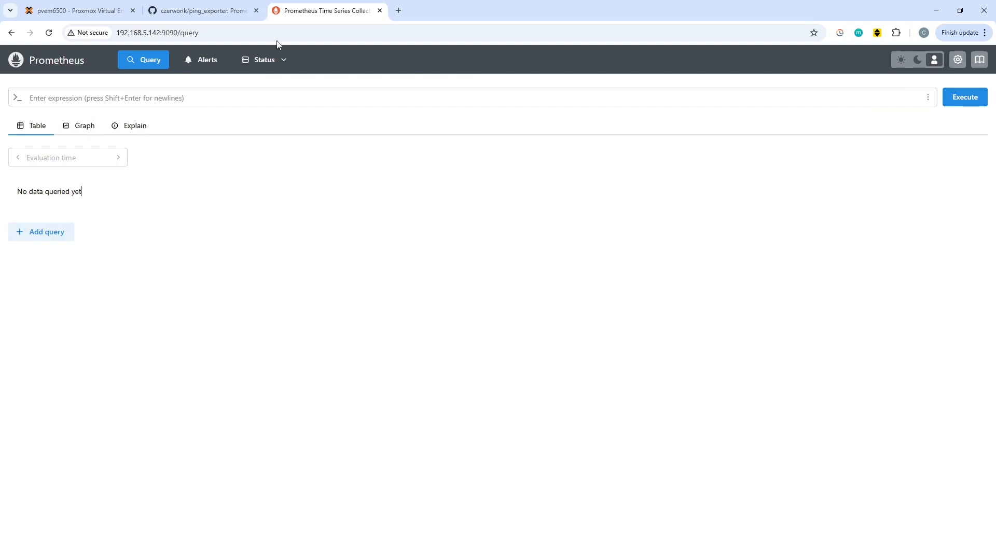
# Back in the terminal, create the grafana-storage volume and start grafana-enterprise on port 3000.
pyautogui.click(204, 10)
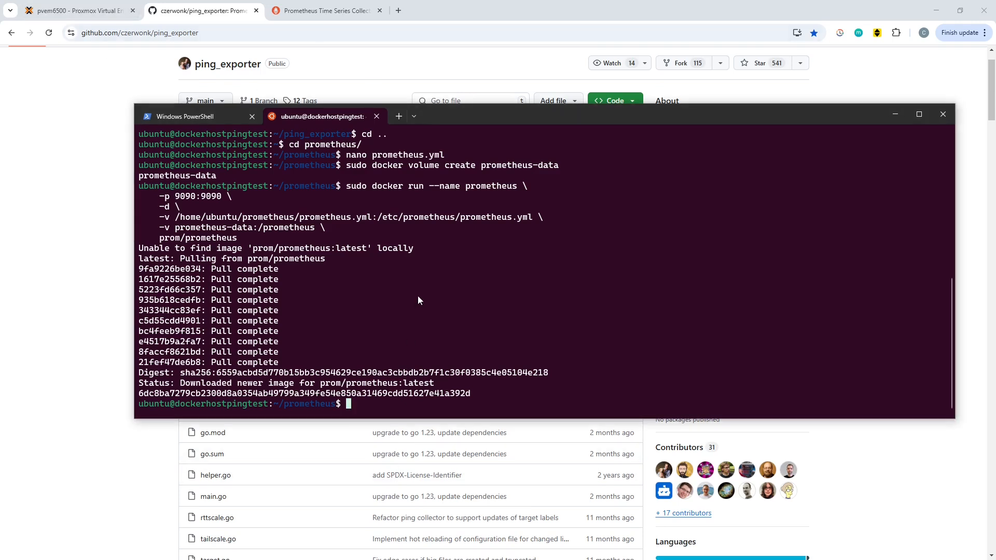
pyautogui.write('cd ..')
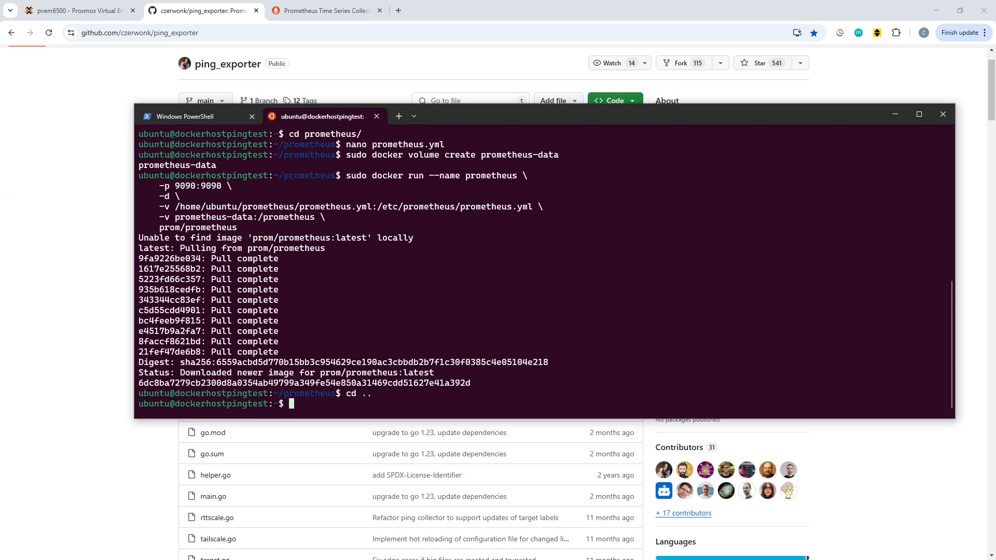
pyautogui.moveTo(417, 288)
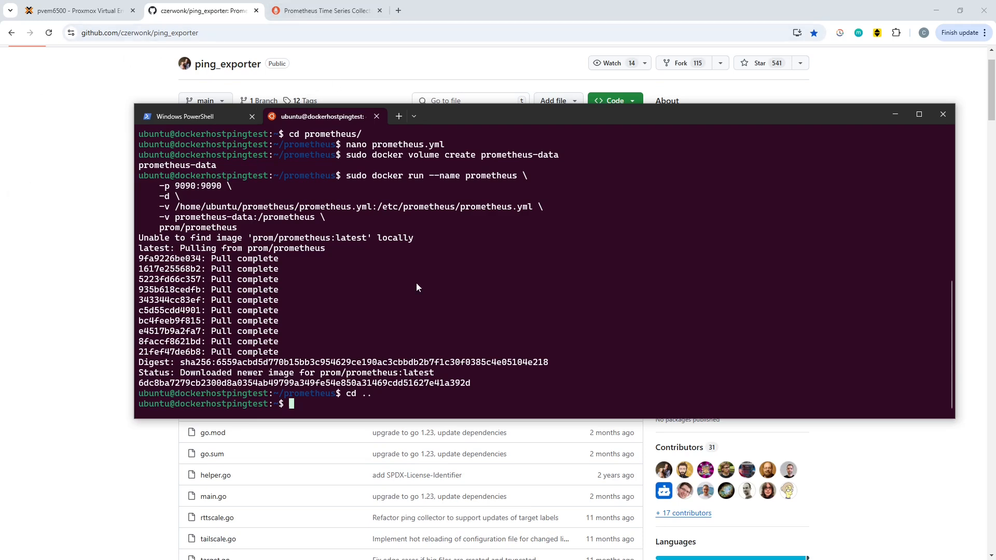
pyautogui.write('cd grafana/')
pyautogui.write('ls')
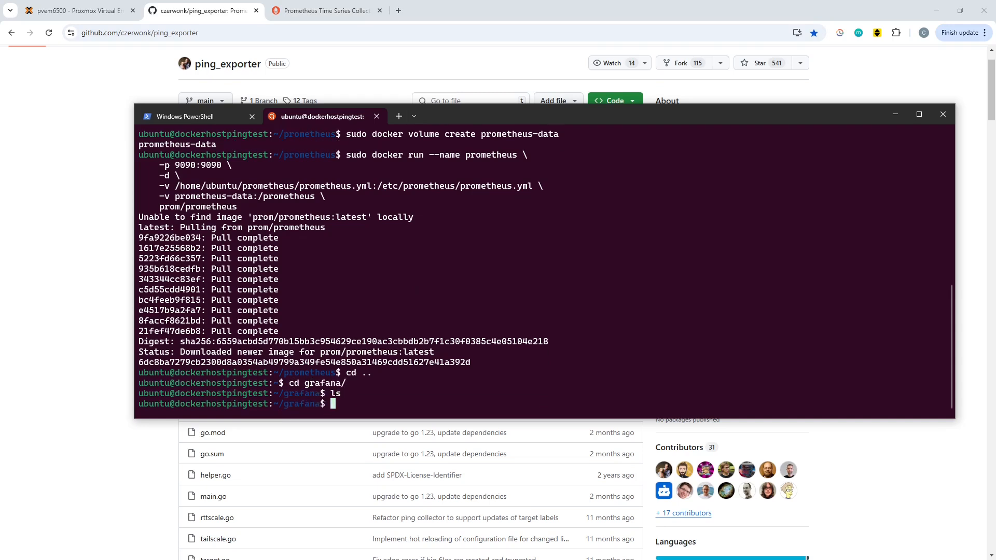
pyautogui.write('cd ..')
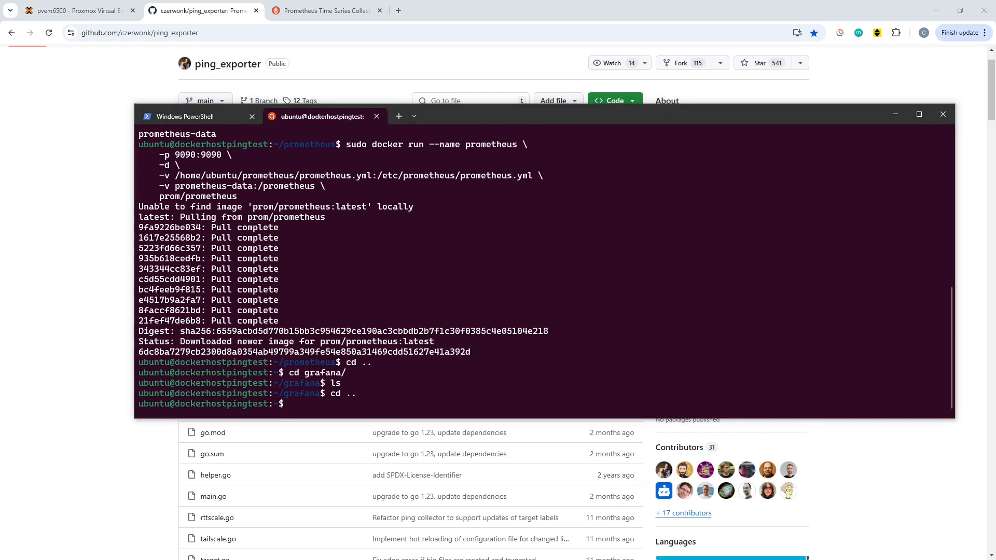
pyautogui.moveTo(272, 295)
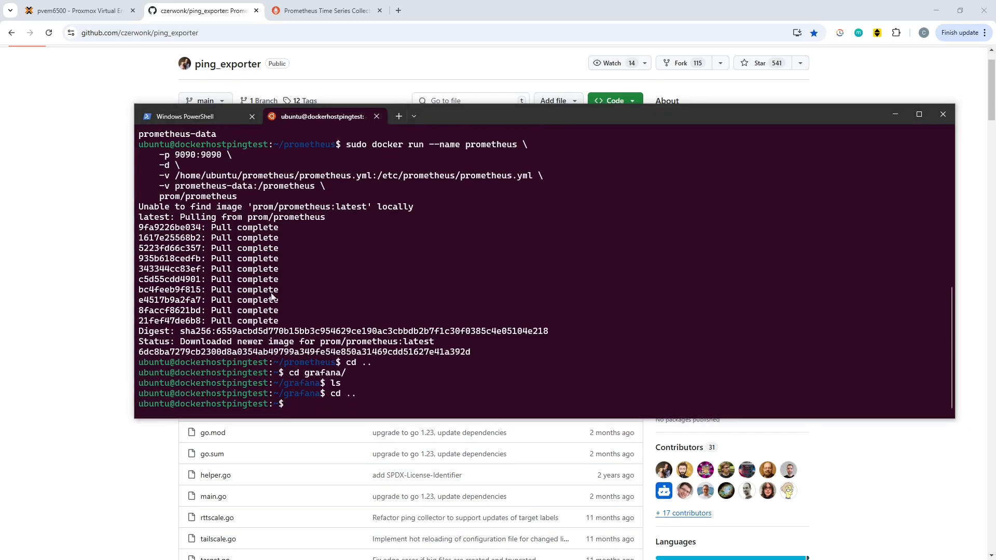
pyautogui.write('sudo docker volume create grafana-storage')
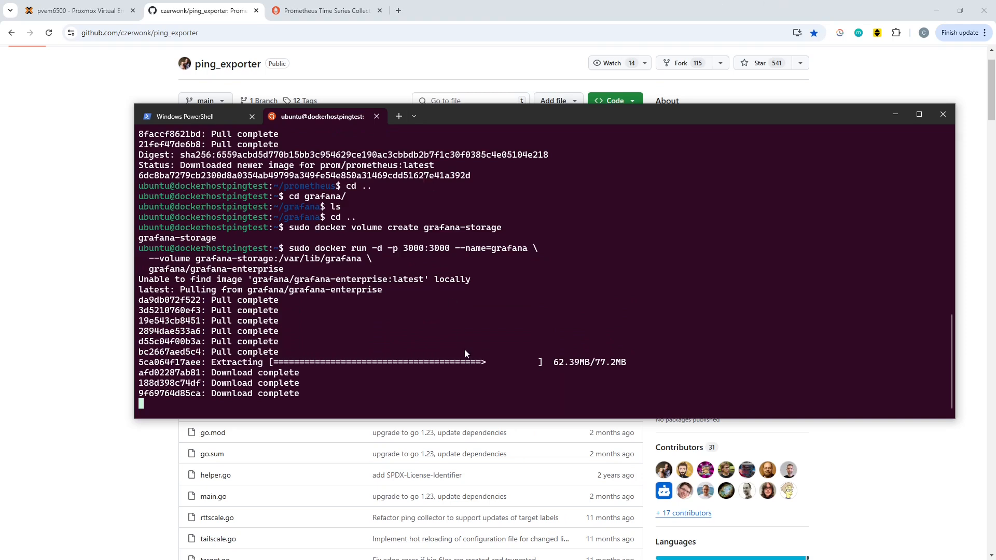
pyautogui.moveTo(475, 355)
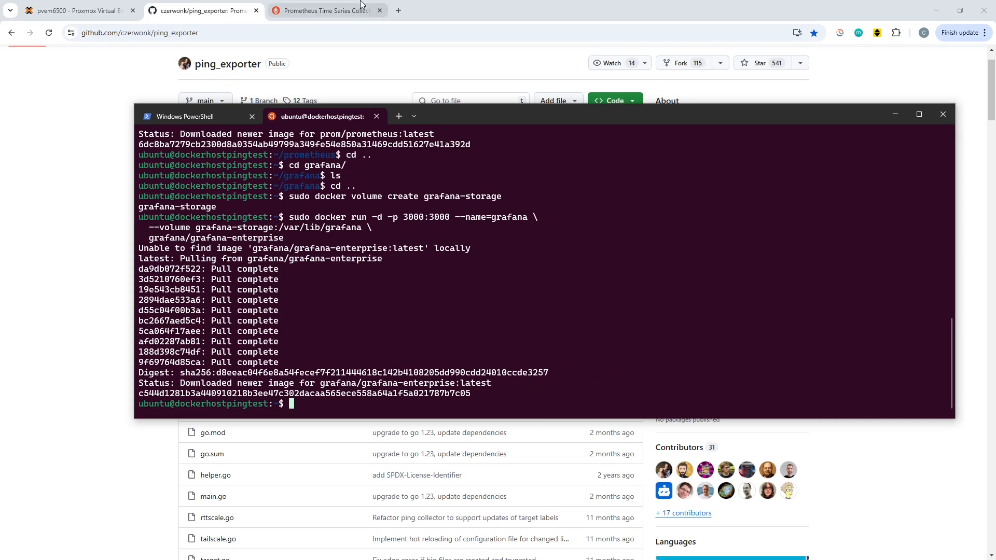
# Log into Grafana as admin, set and confirm a new password, reaching the home page.
pyautogui.click(325, 10)
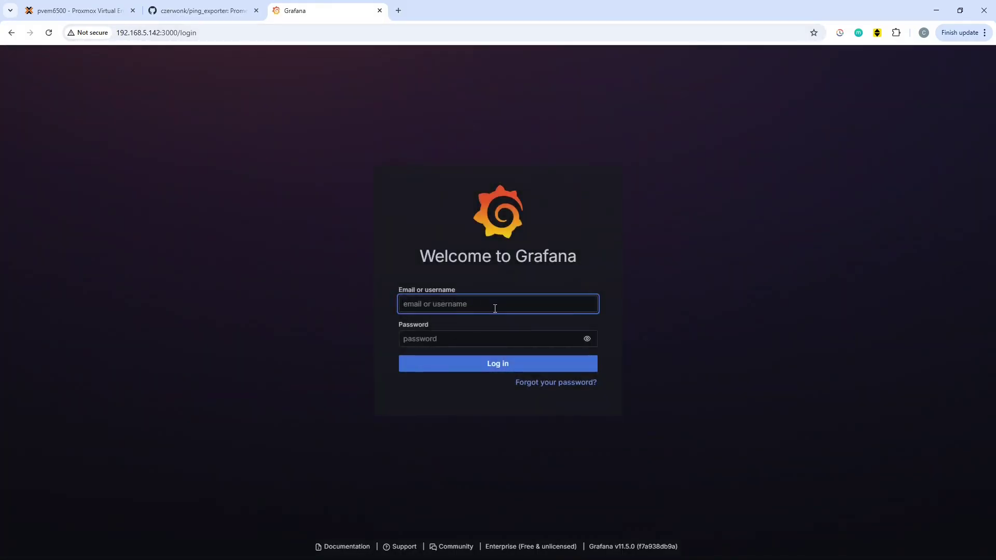
pyautogui.write('admin')
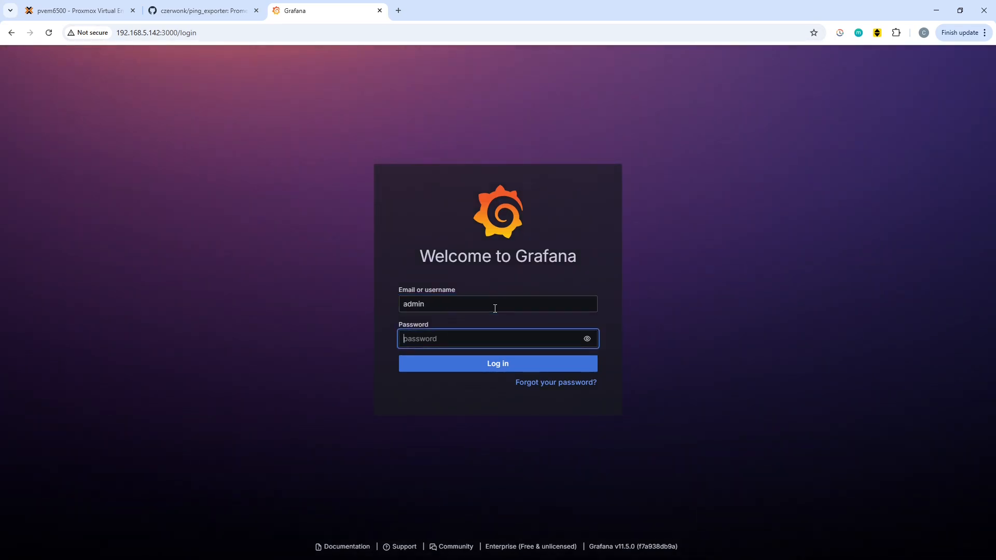
pyautogui.click(497, 364)
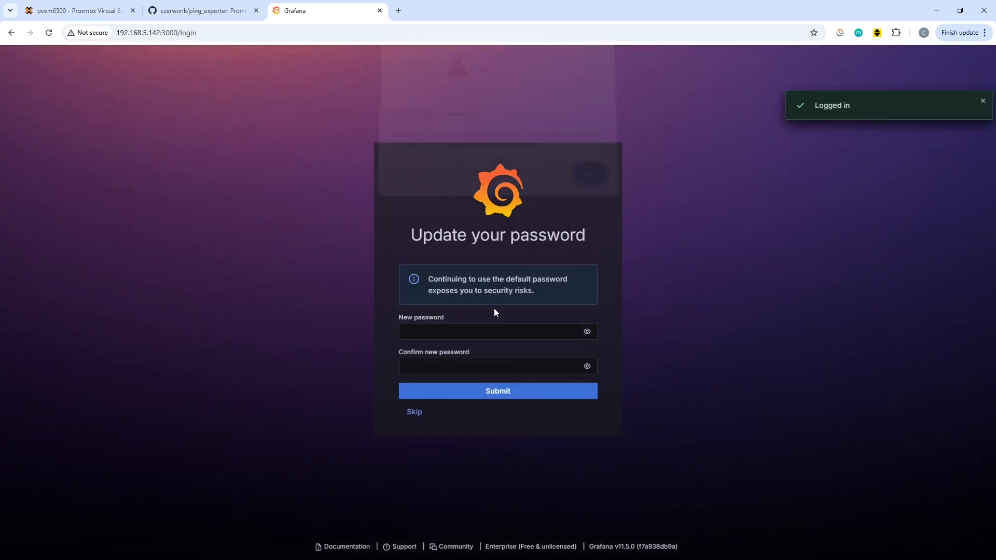
pyautogui.click(498, 332)
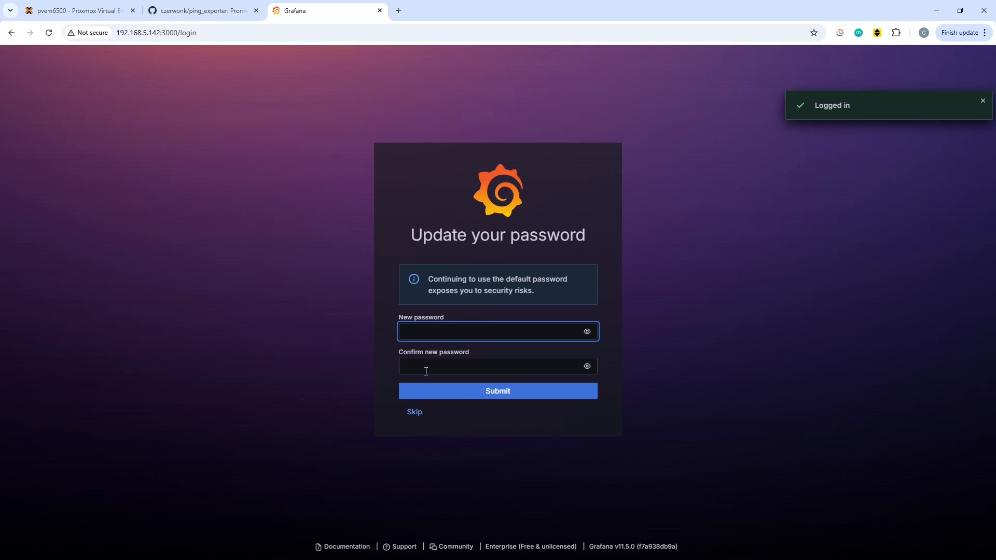
pyautogui.write('••')
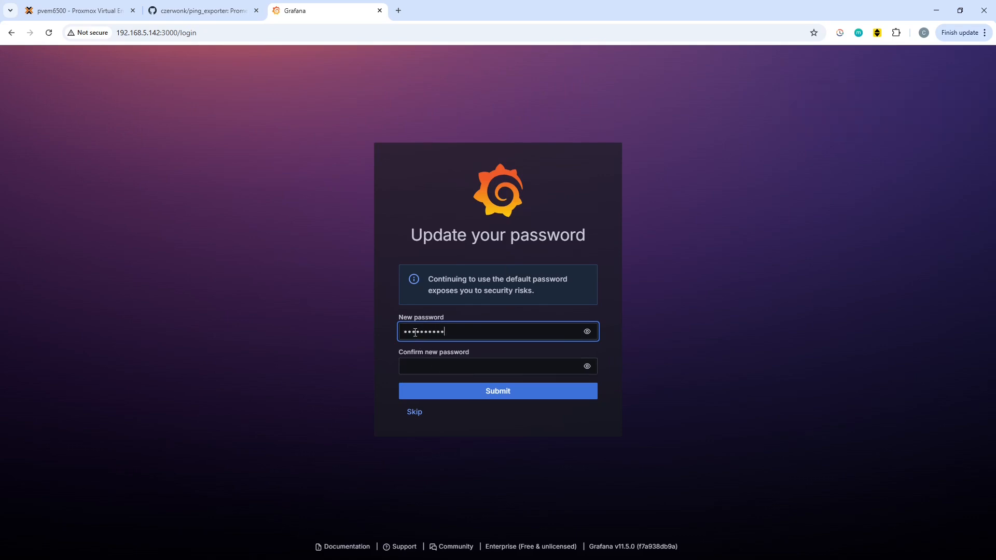
pyautogui.write('••')
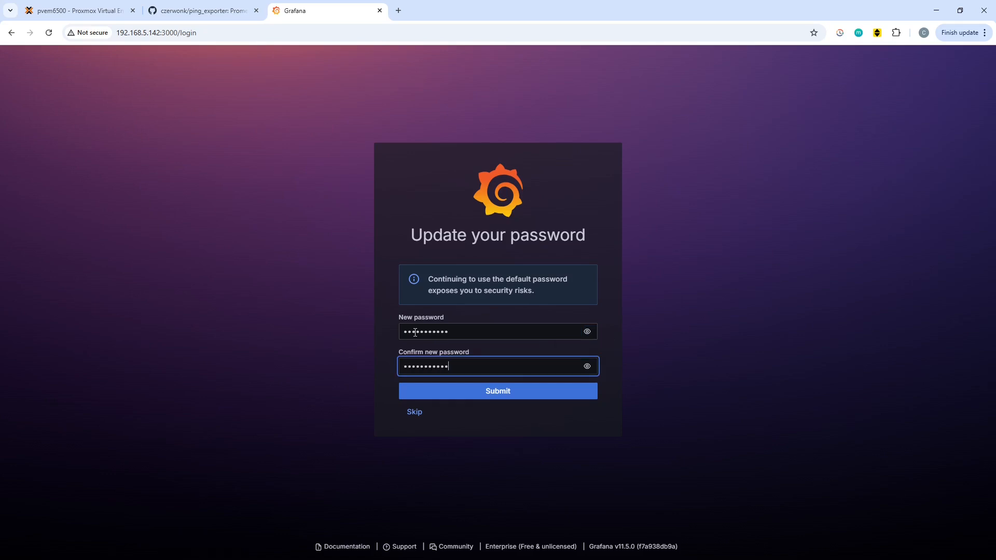
pyautogui.click(498, 391)
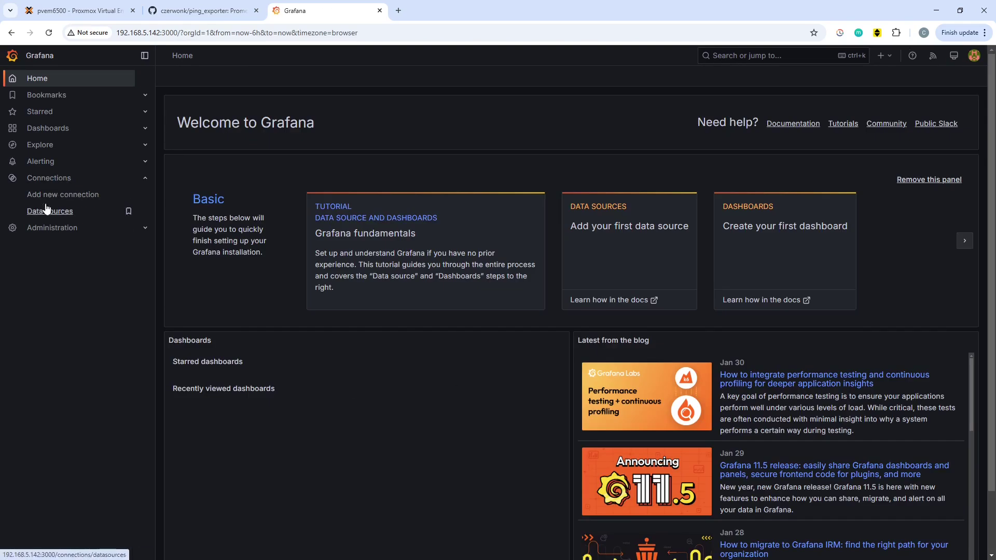
pyautogui.click(50, 211)
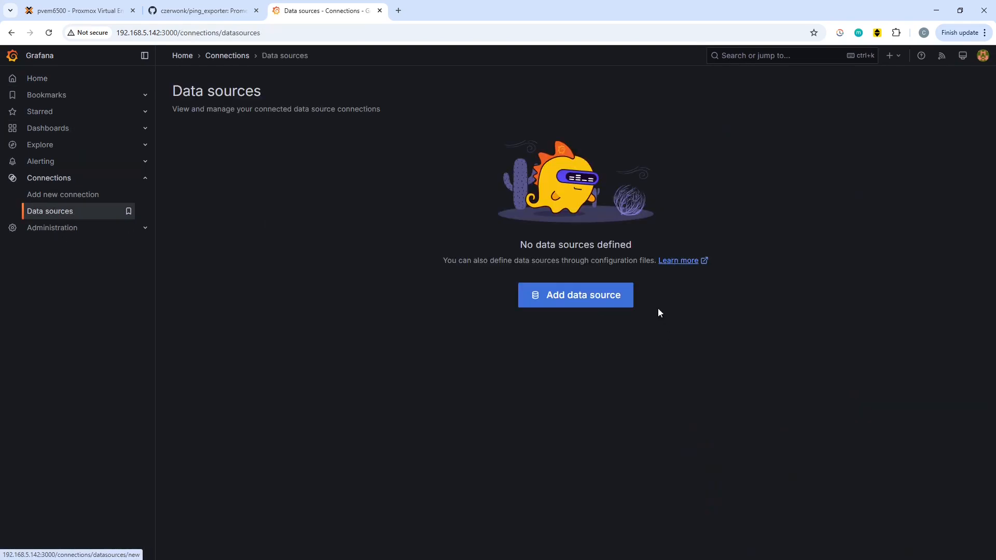
pyautogui.click(575, 295)
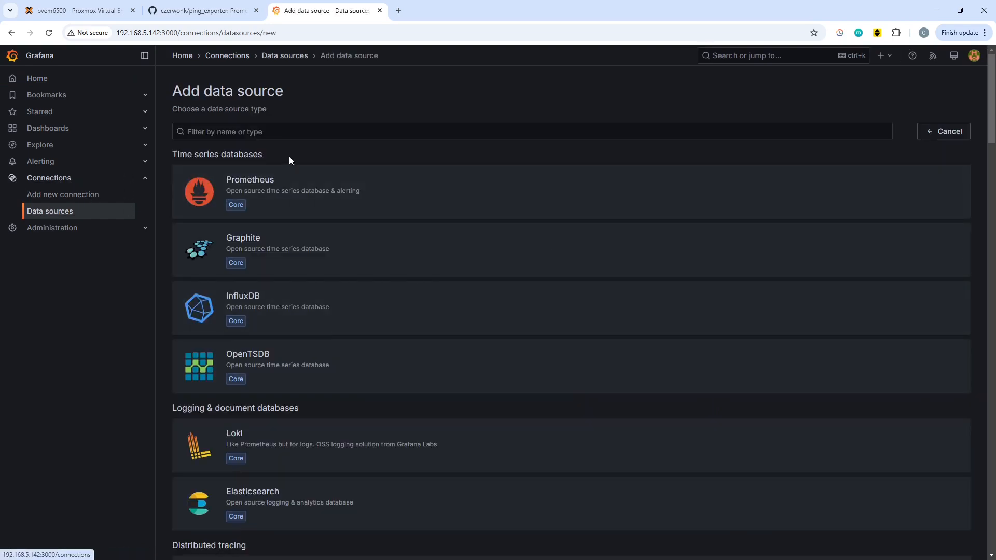
pyautogui.click(249, 190)
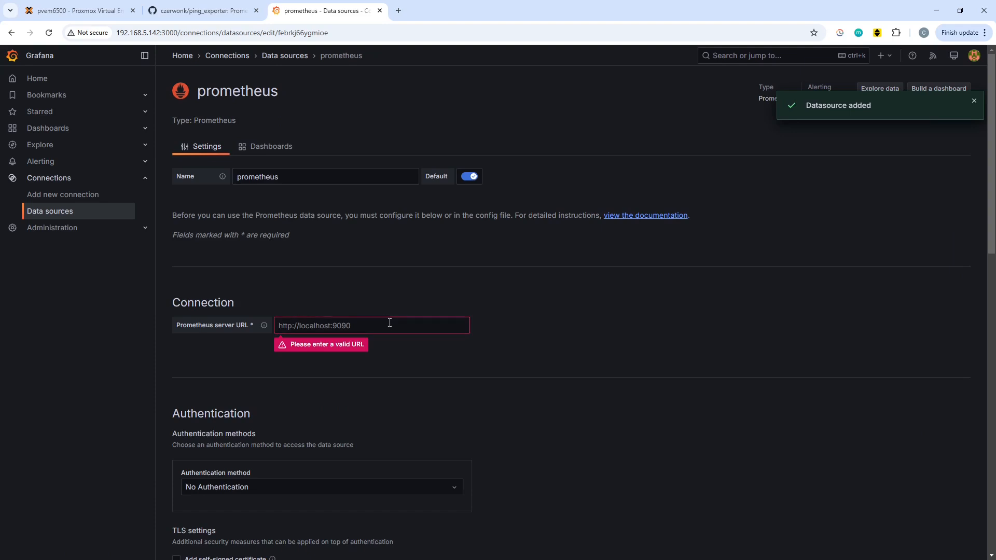
pyautogui.write('htt')
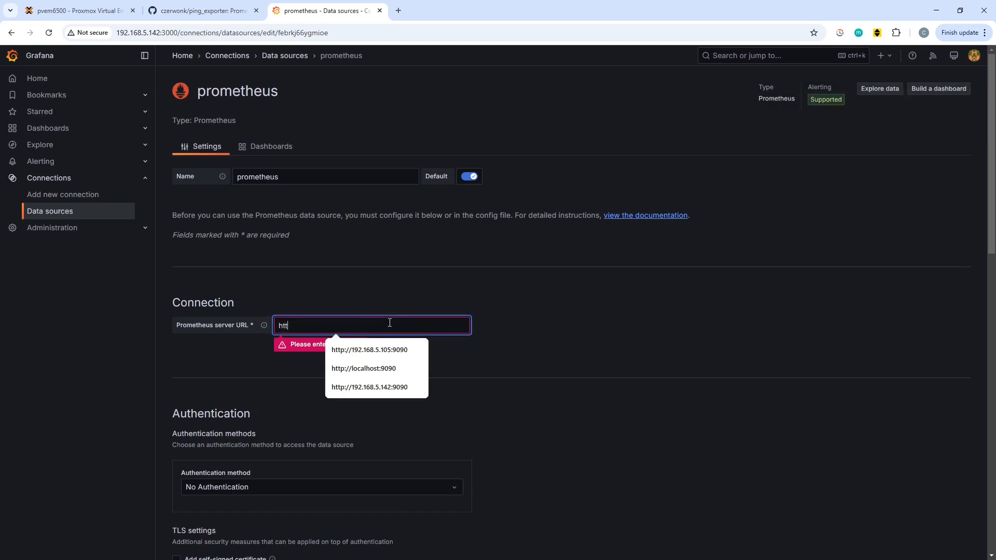
pyautogui.write('p://192.168.5.142:9090')
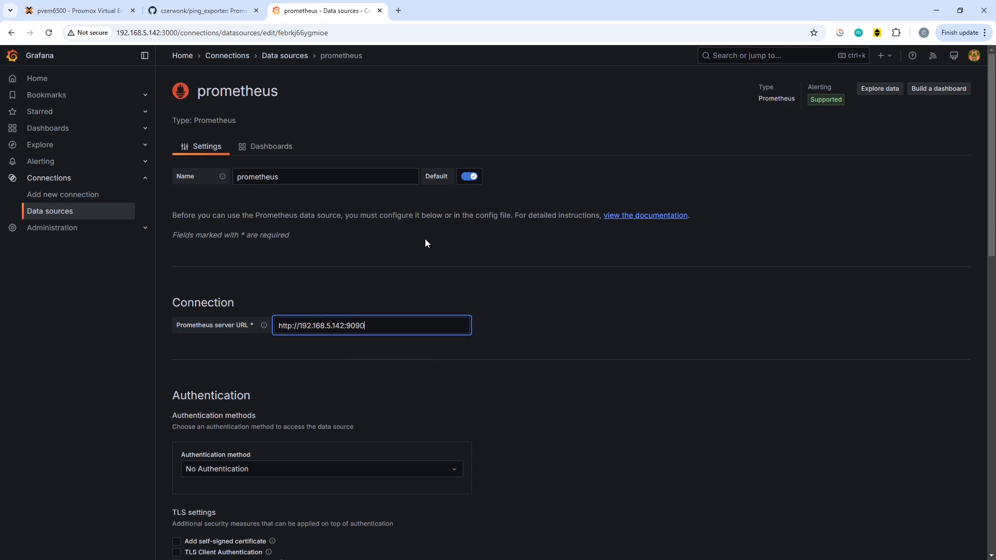
pyautogui.moveTo(402, 436)
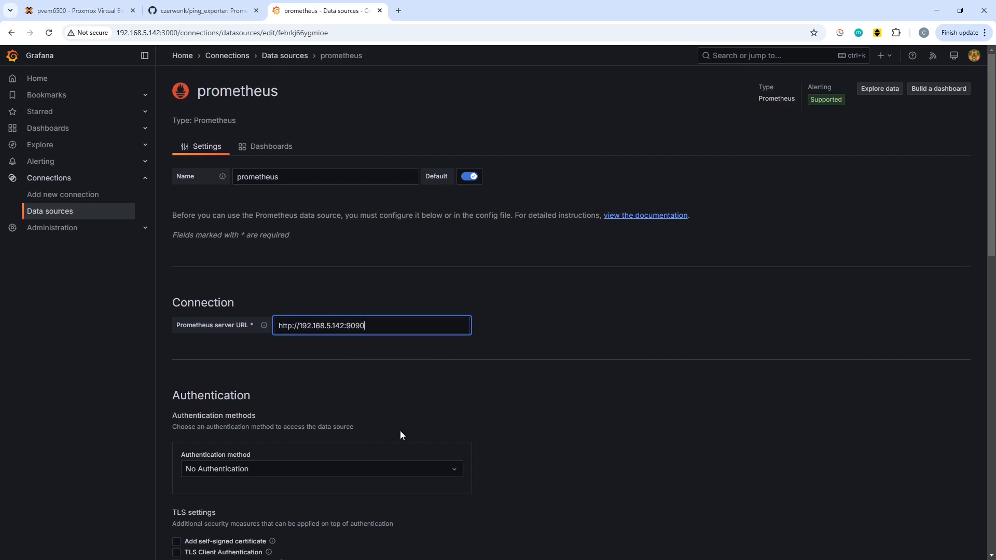
pyautogui.scroll(-3)
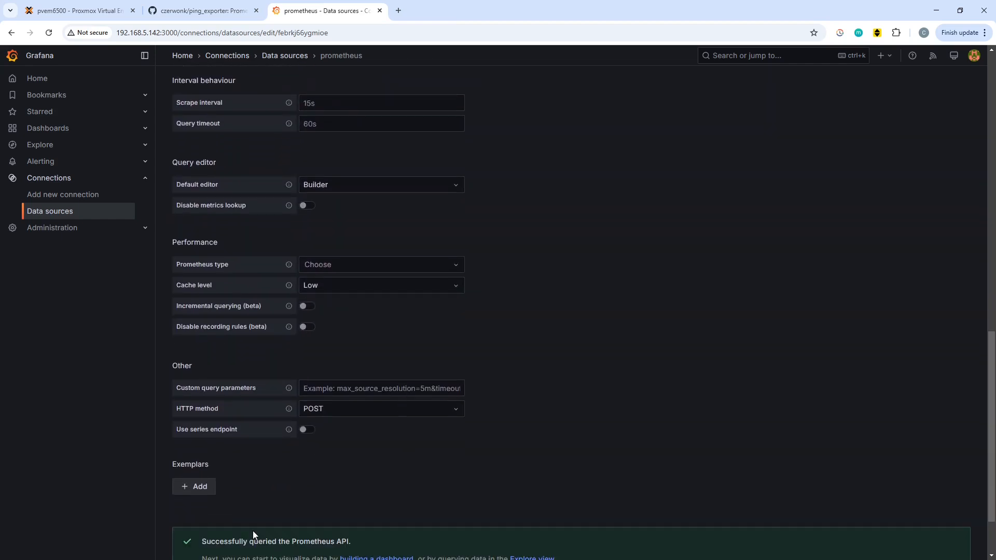
pyautogui.moveTo(50, 121)
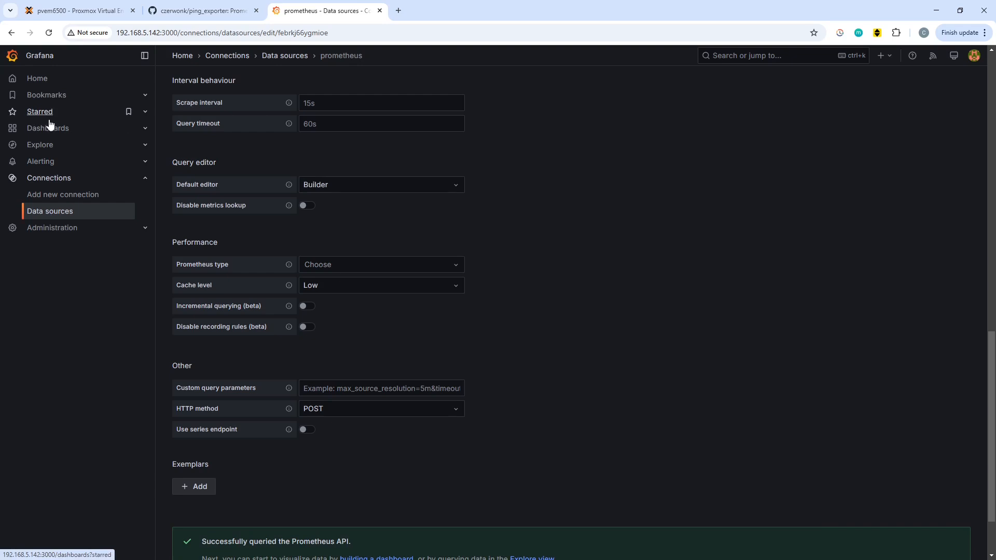
# Start a new dashboard from the Dashboards list with a time-series panel on the prometheus data source.
pyautogui.click(48, 129)
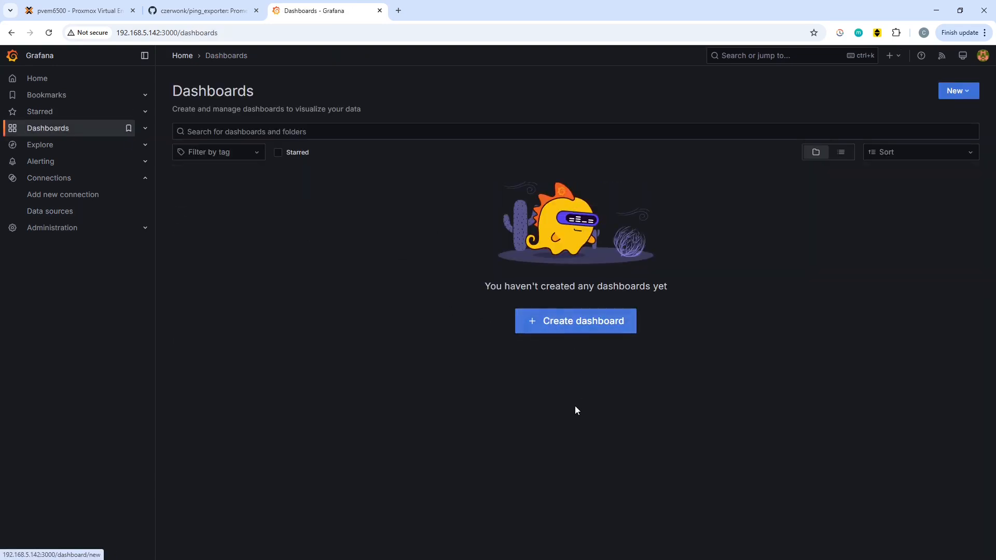
pyautogui.click(575, 322)
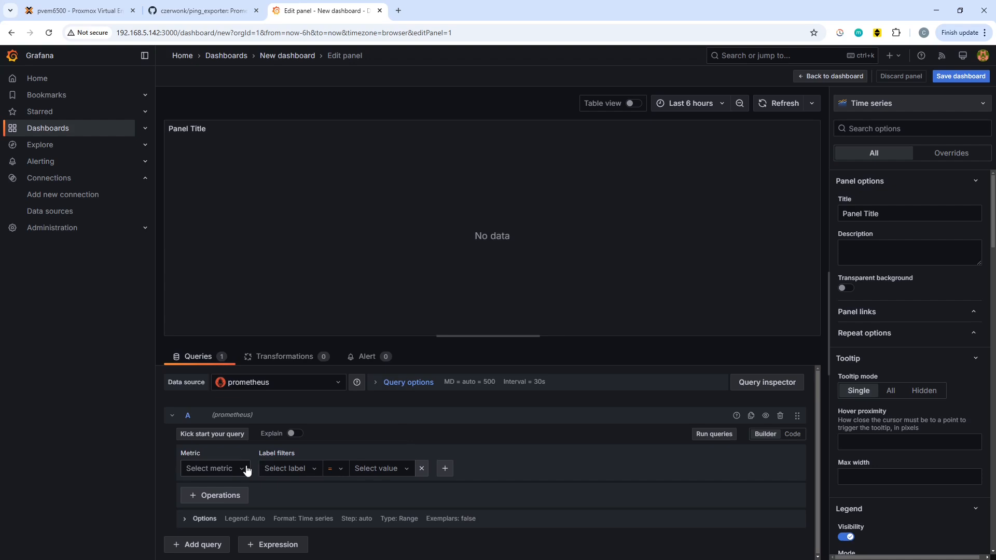
# Query the ping_loss_ratio metric filtered by the target label.
pyautogui.click(214, 468)
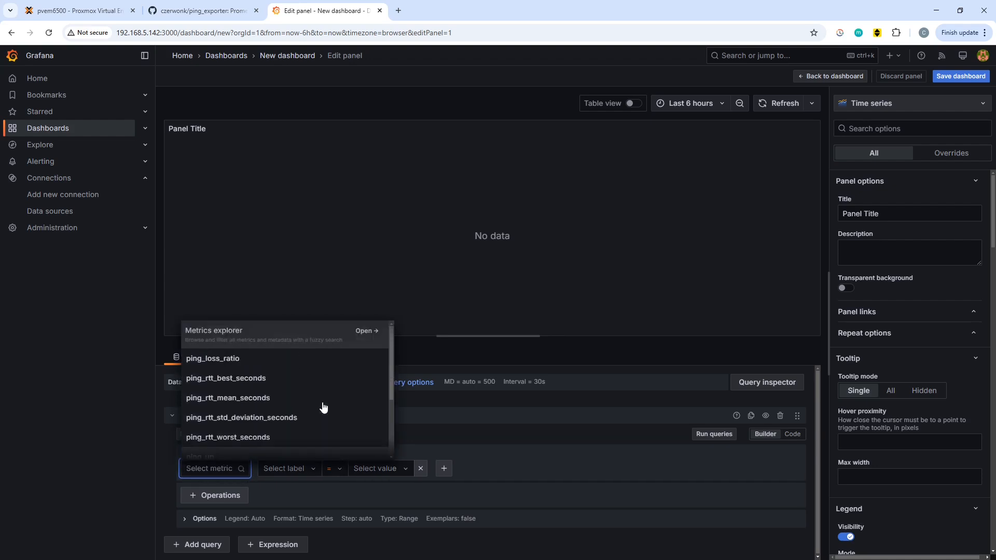
pyautogui.click(211, 357)
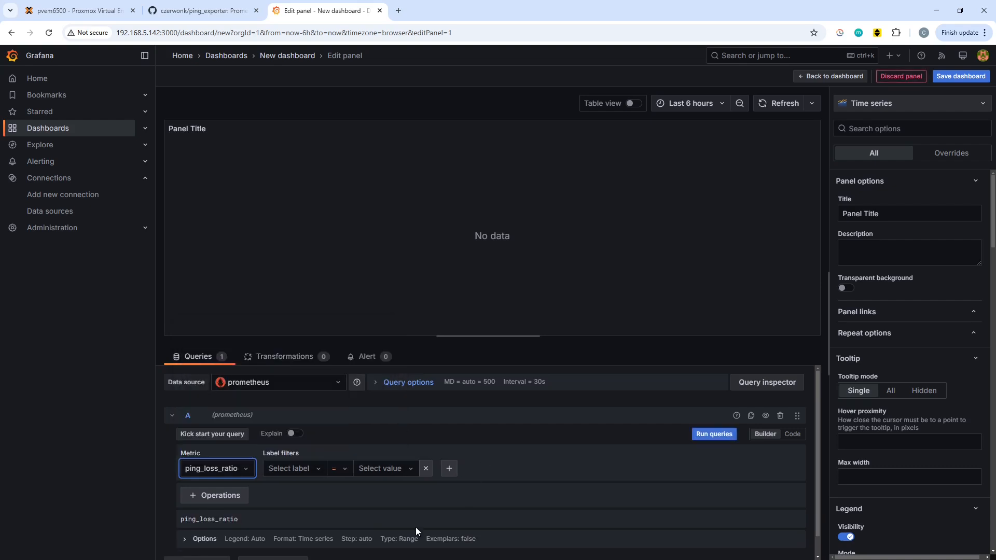
pyautogui.click(295, 468)
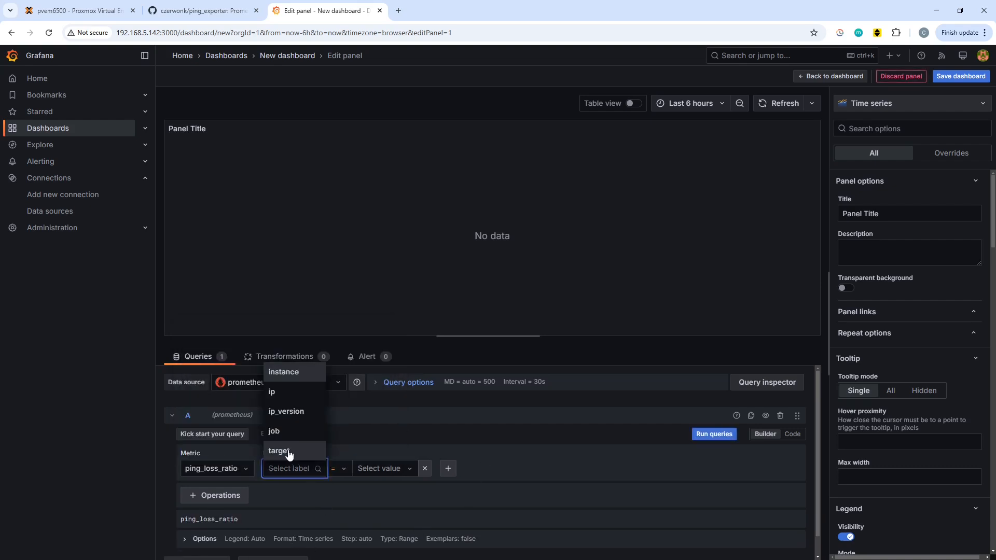
pyautogui.click(278, 450)
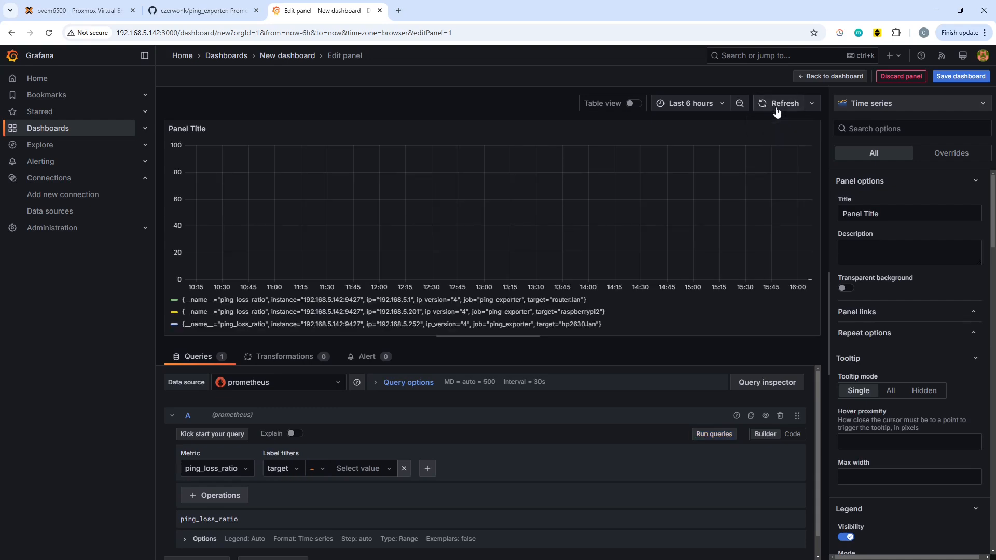
pyautogui.moveTo(689, 247)
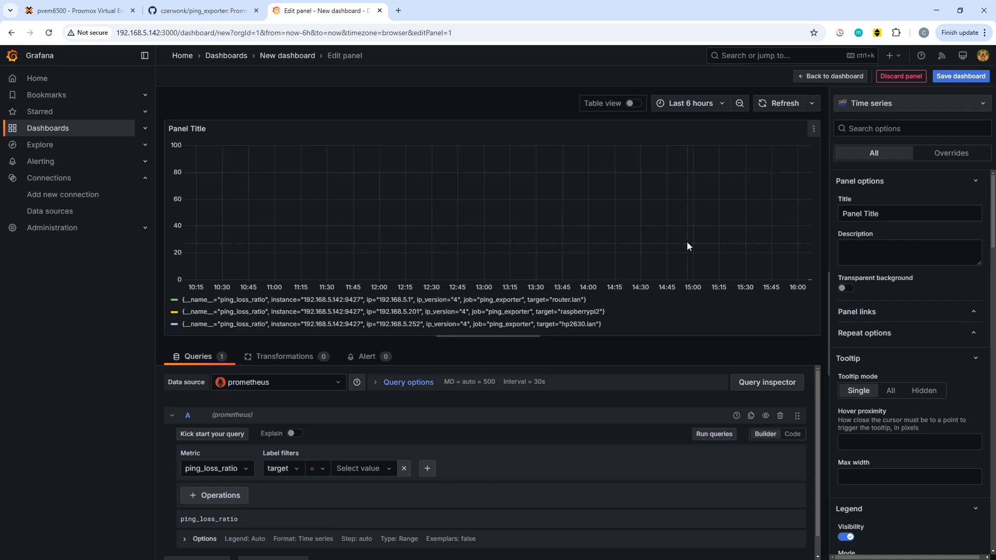
pyautogui.moveTo(702, 135)
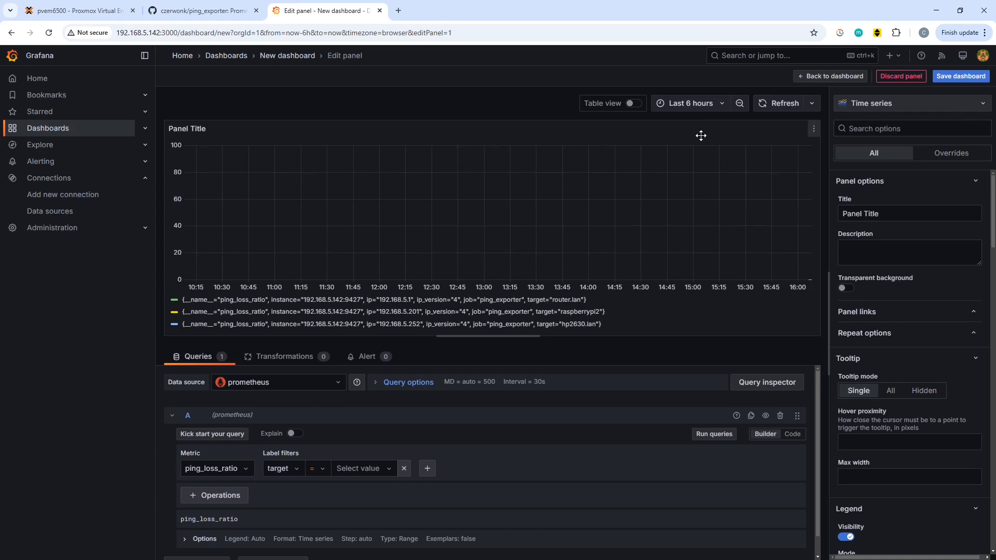
# Set the panel's time range to the last 5 minutes.
pyautogui.click(689, 103)
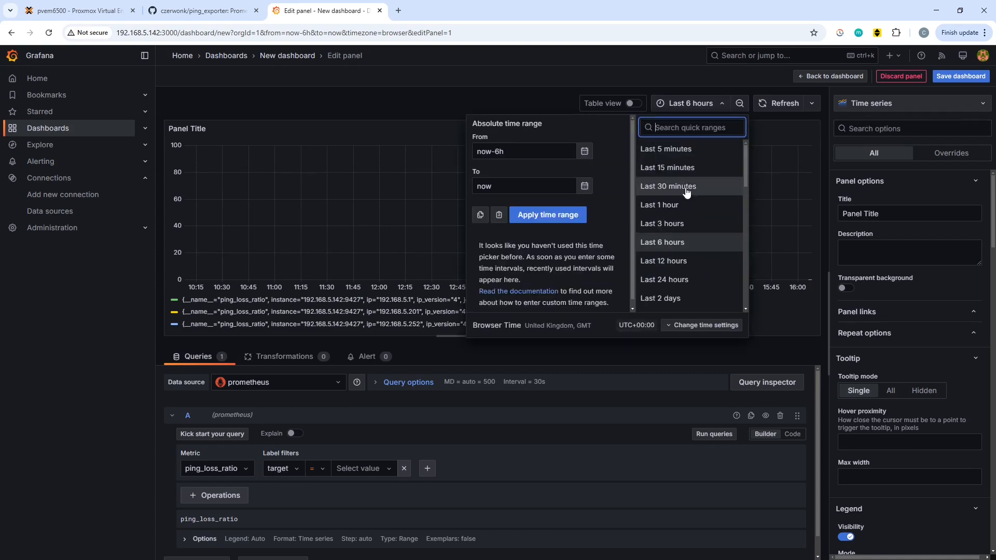
pyautogui.click(666, 149)
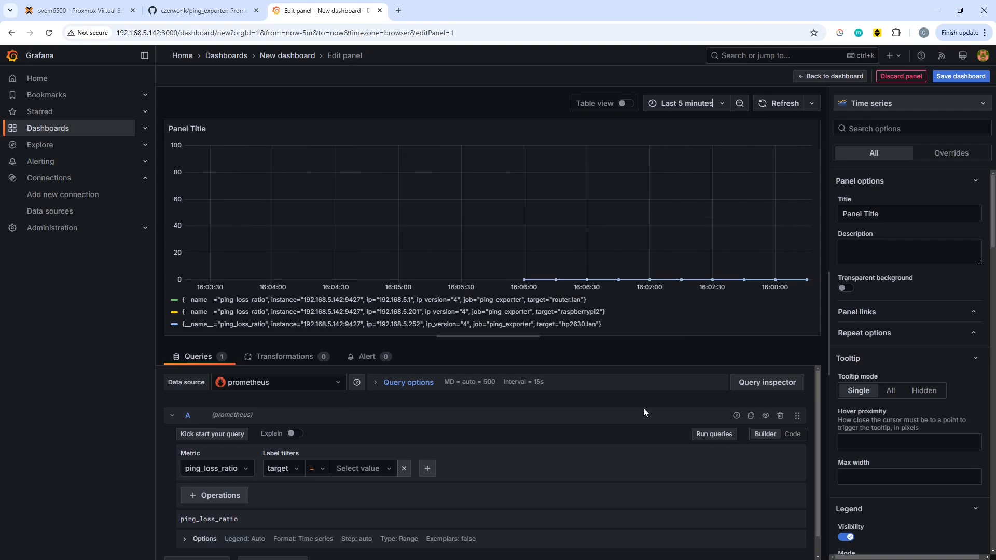
pyautogui.moveTo(406, 484)
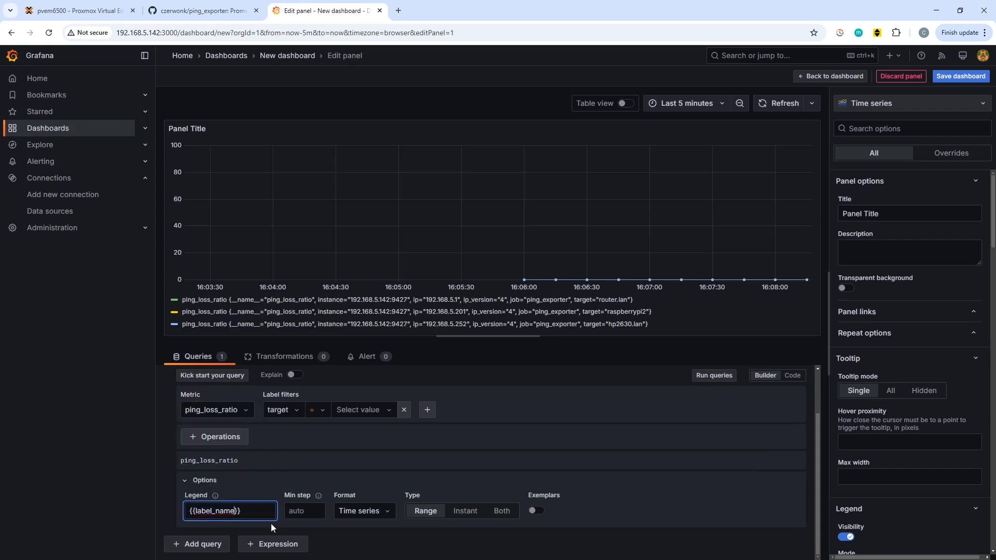
# Set the query's legend format to {{target}}.
pyautogui.write('{{}}')
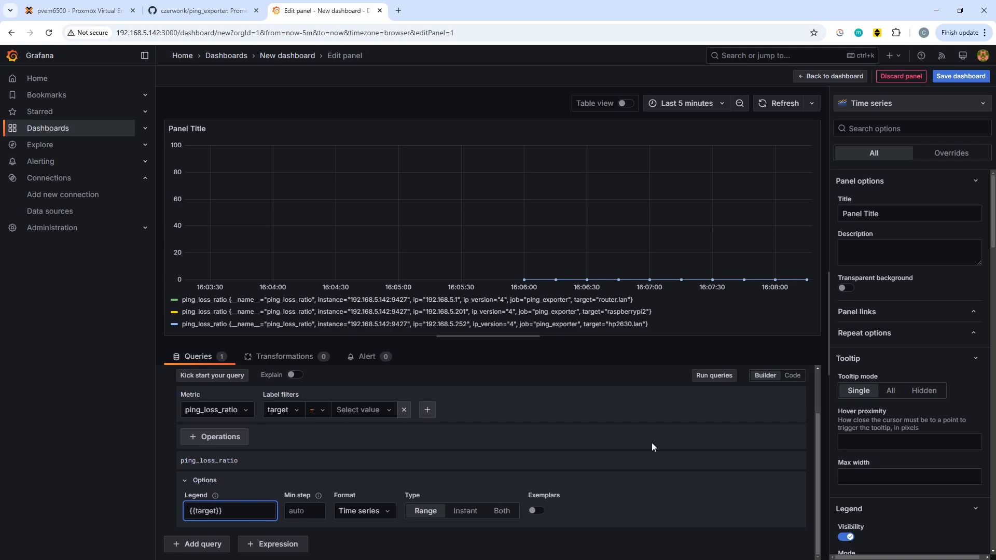
pyautogui.moveTo(689, 403)
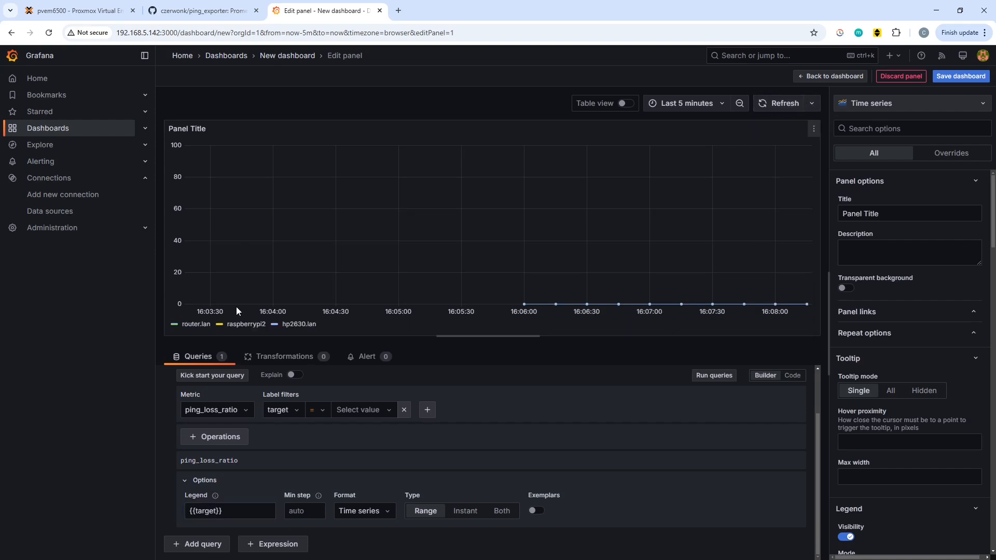
pyautogui.moveTo(201, 337)
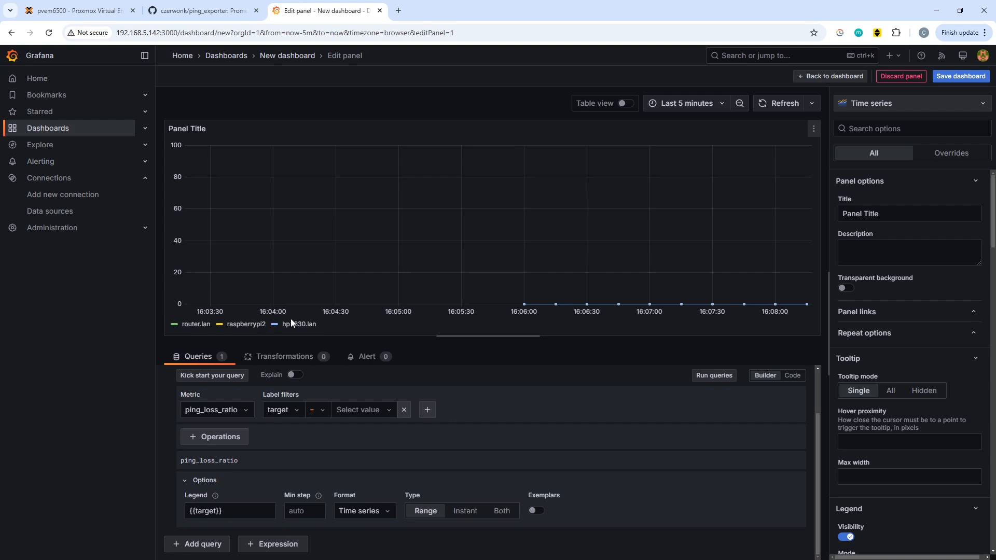
pyautogui.moveTo(631, 310)
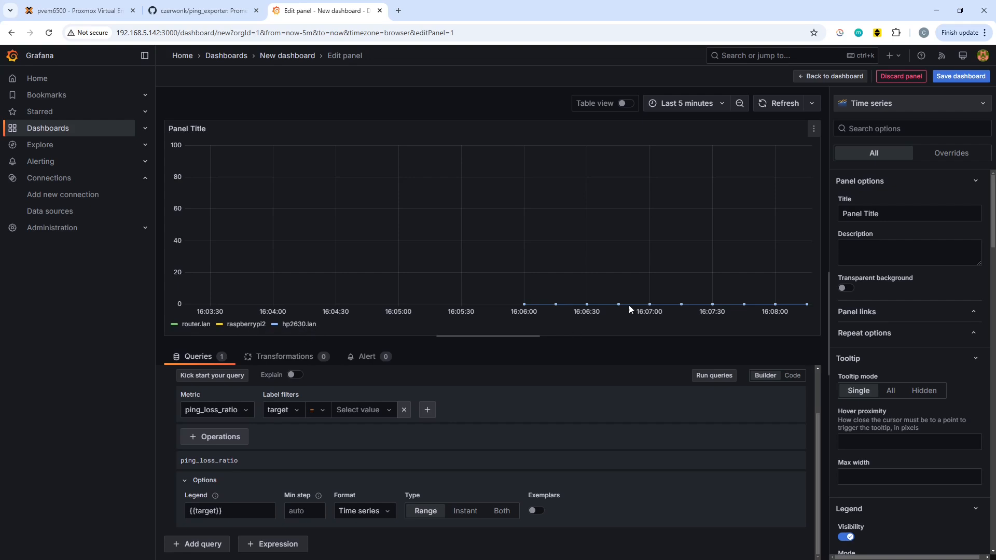
pyautogui.moveTo(326, 535)
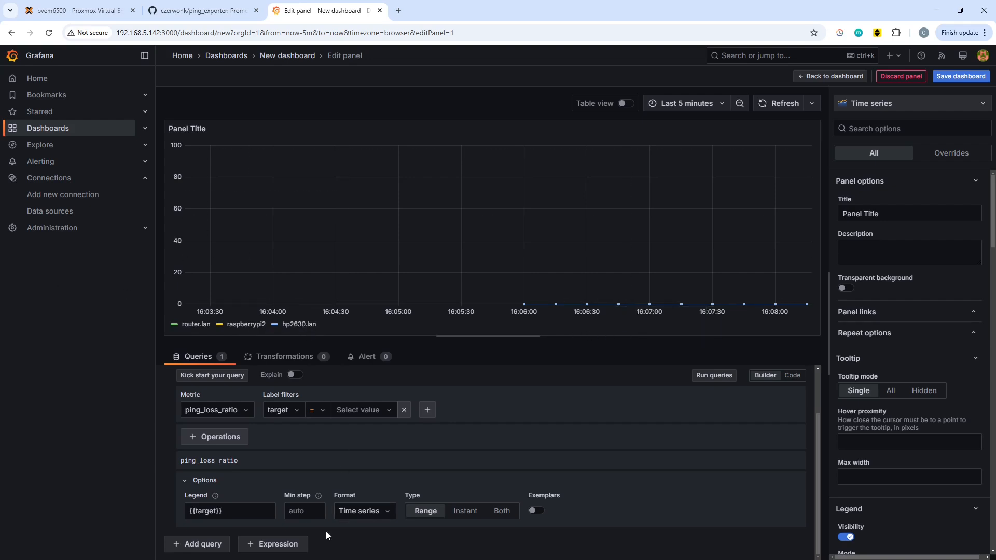
pyautogui.click(213, 409)
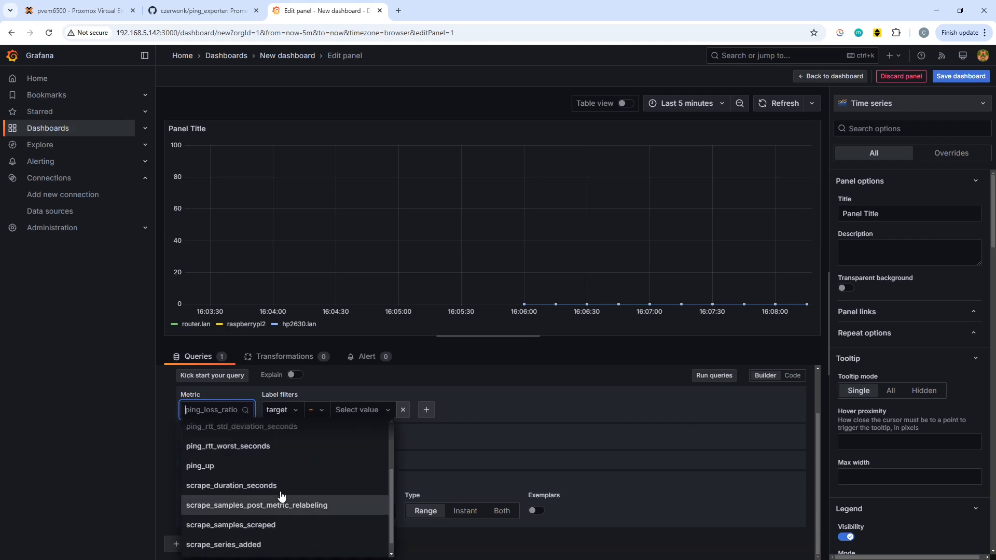
pyautogui.click(199, 466)
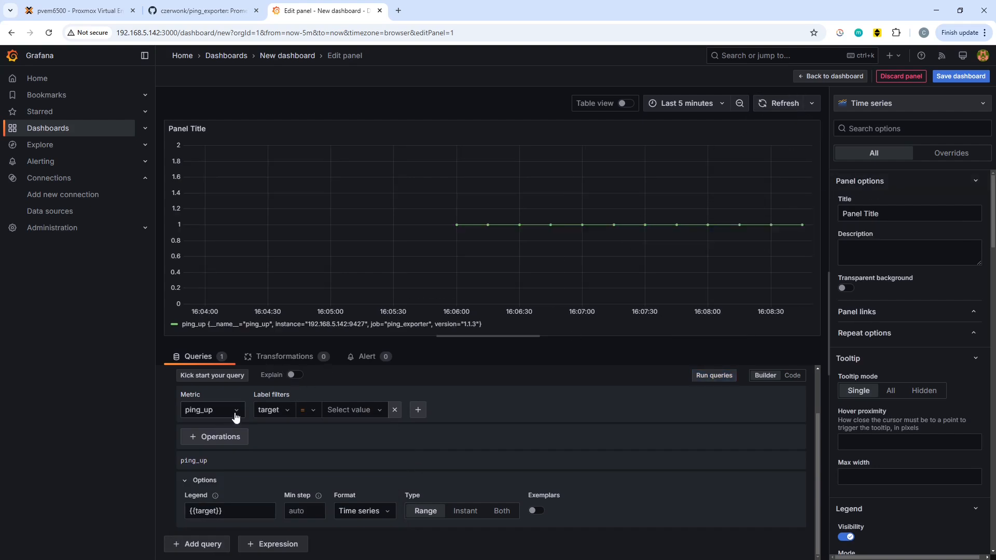
pyautogui.click(210, 410)
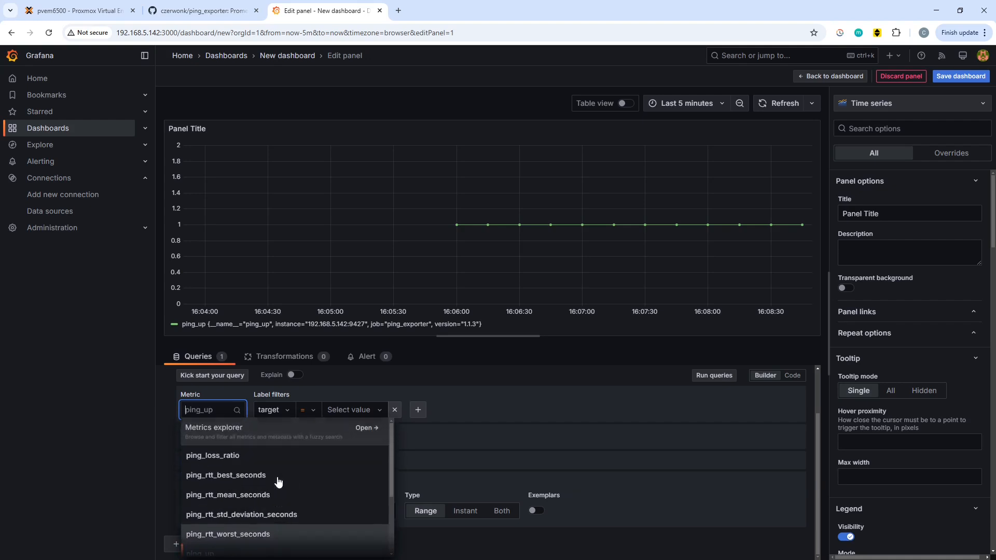
pyautogui.click(213, 455)
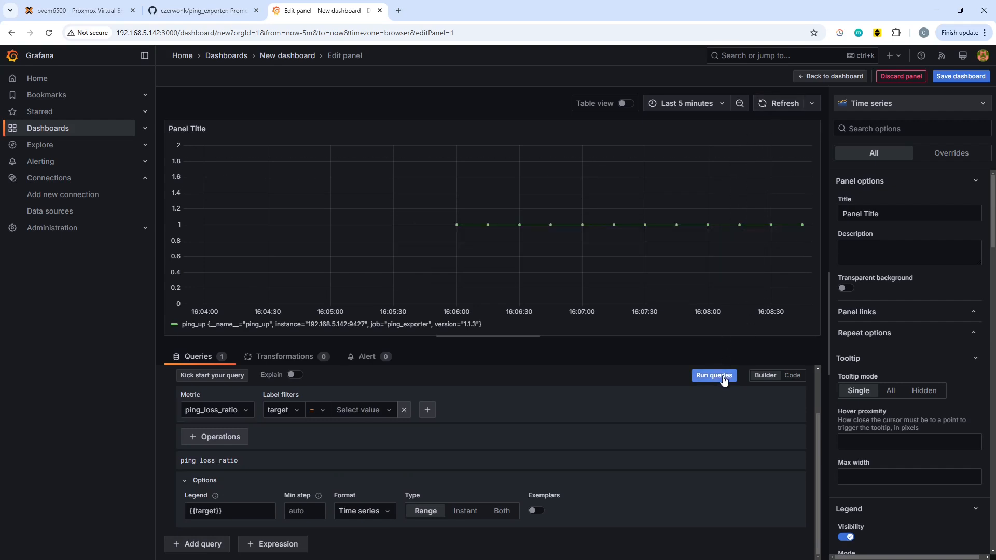
pyautogui.click(714, 376)
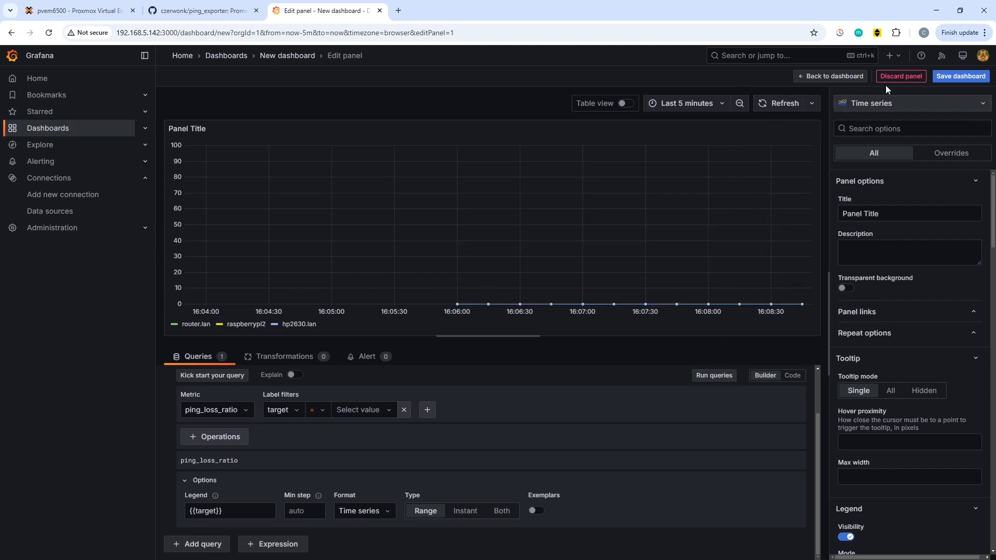
# Title the panel 'Network Ping Loss Ratio'.
pyautogui.click(895, 214)
pyautogui.write('P')
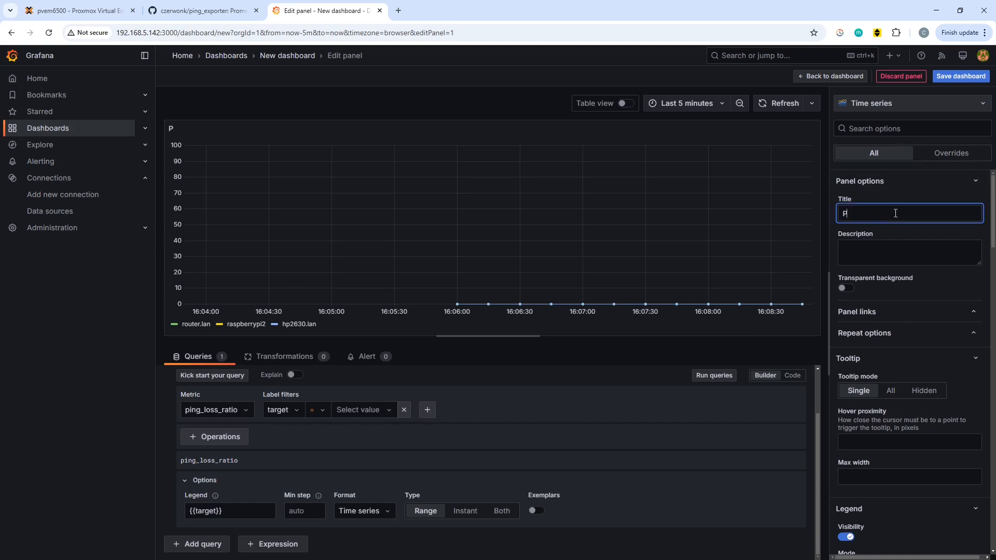
pyautogui.write('etwork Ping Loss')
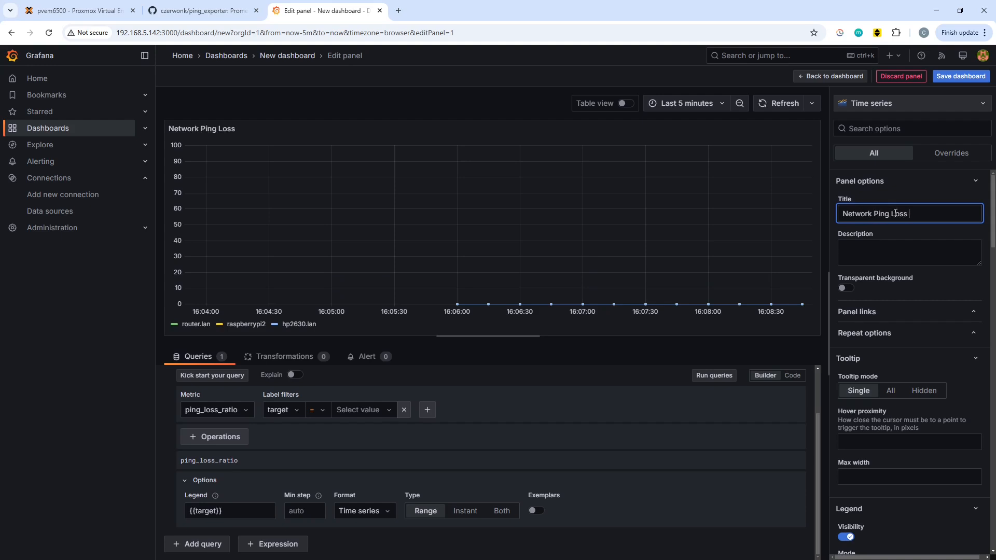
pyautogui.write('Ratt')
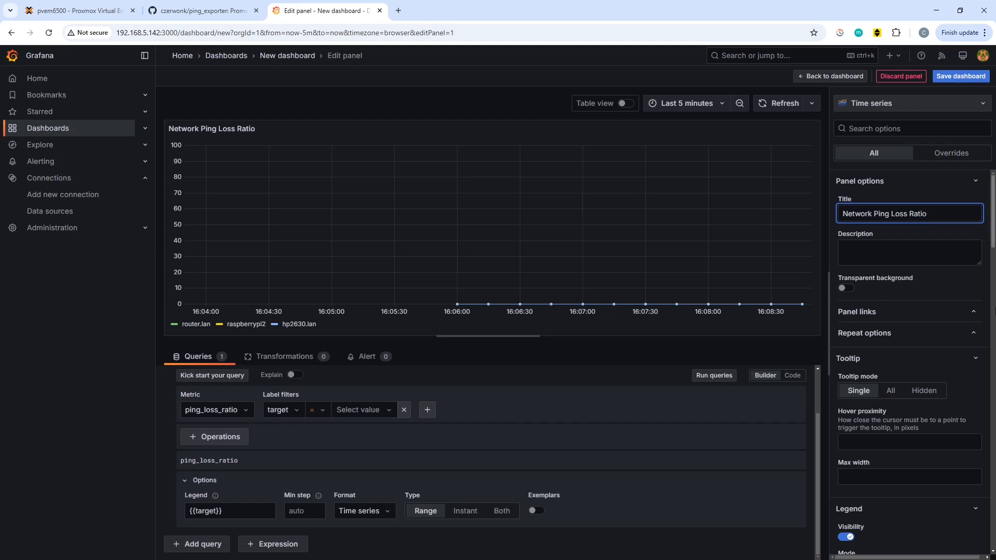
# Save the dashboard and return to the dashboard view.
pyautogui.click(961, 77)
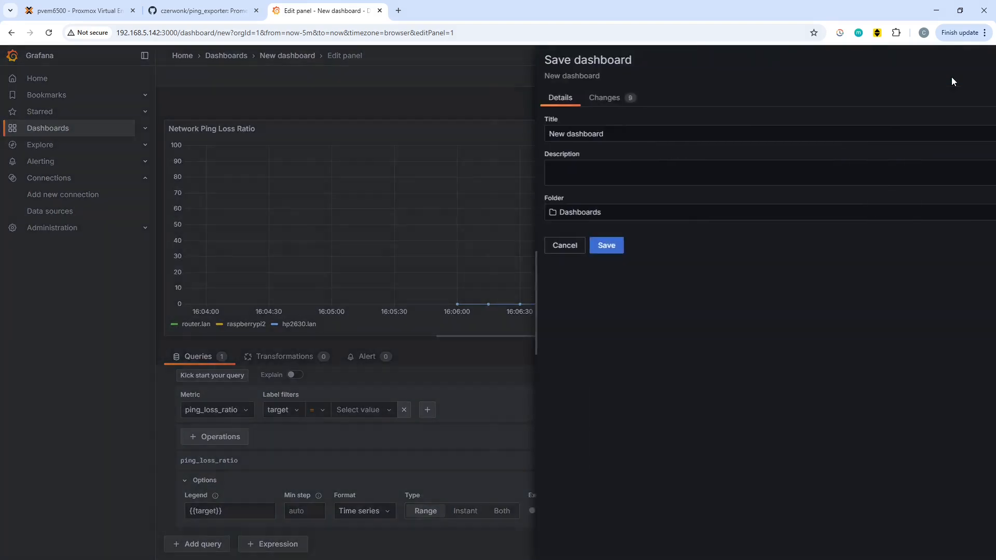
pyautogui.click(606, 245)
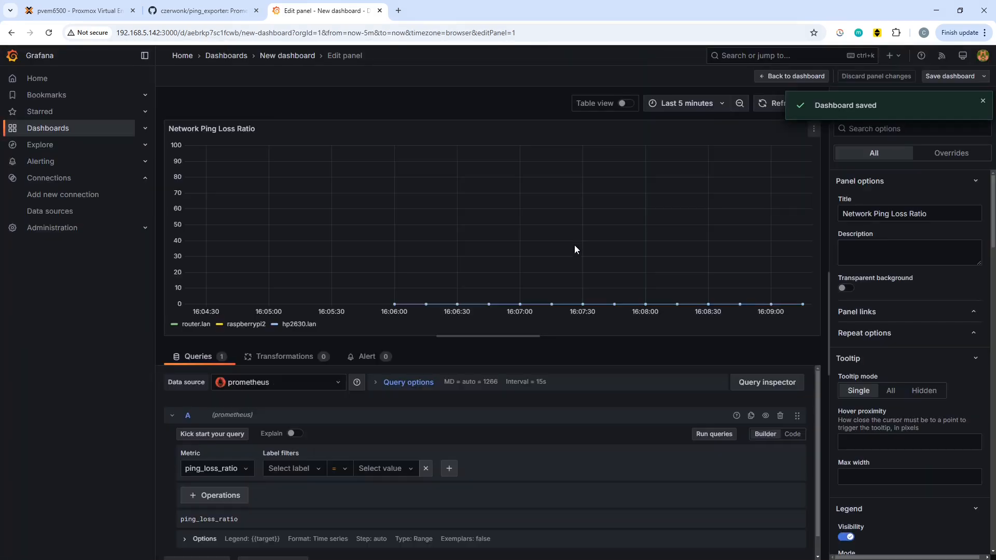
pyautogui.click(790, 77)
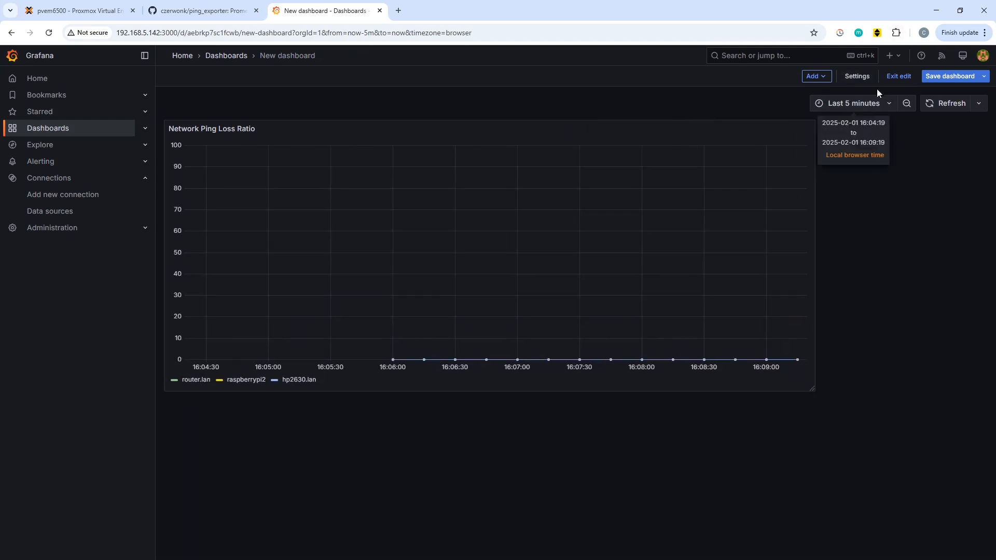
pyautogui.moveTo(938, 79)
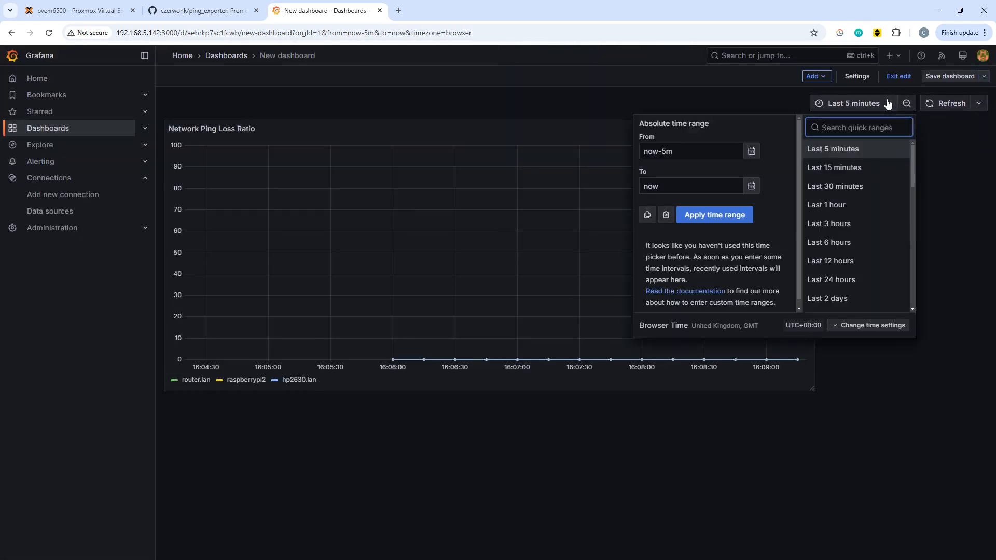
pyautogui.click(838, 324)
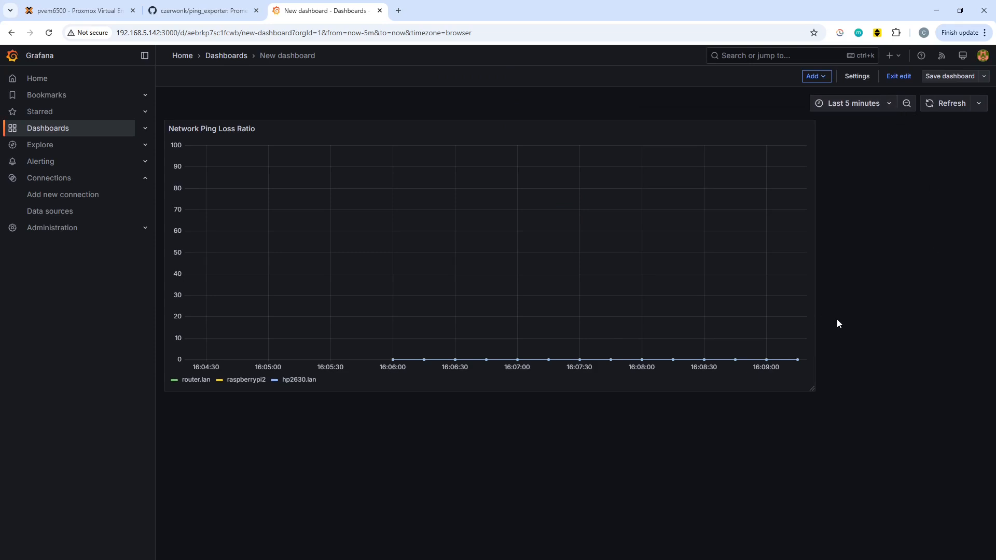
pyautogui.moveTo(977, 229)
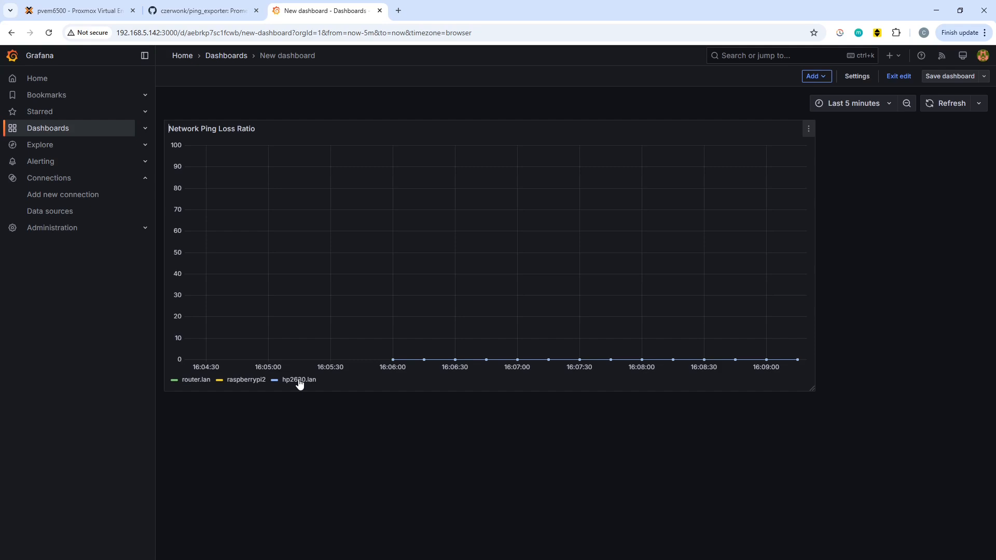
# Exit dashboard edit mode to view the per-target loss graph.
pyautogui.click(899, 77)
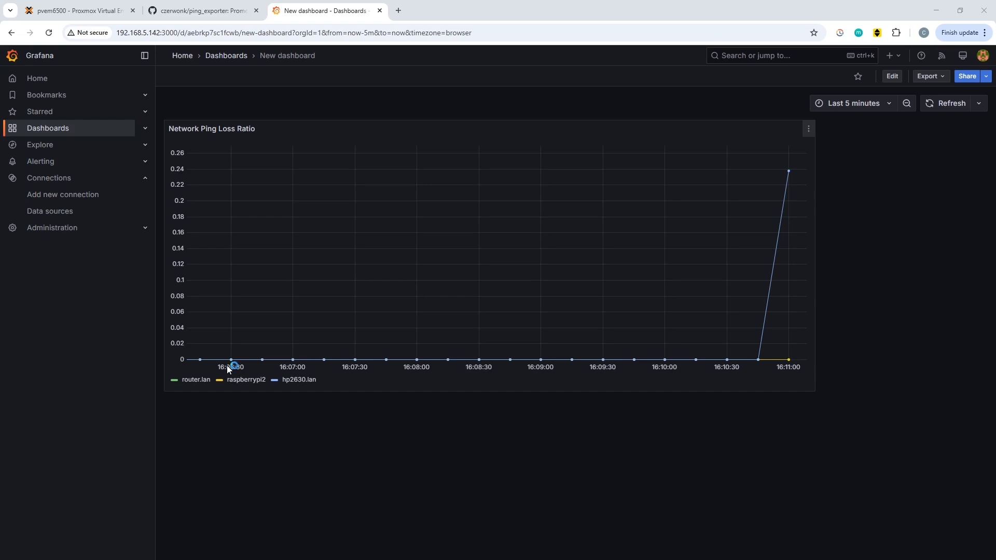
pyautogui.moveTo(301, 383)
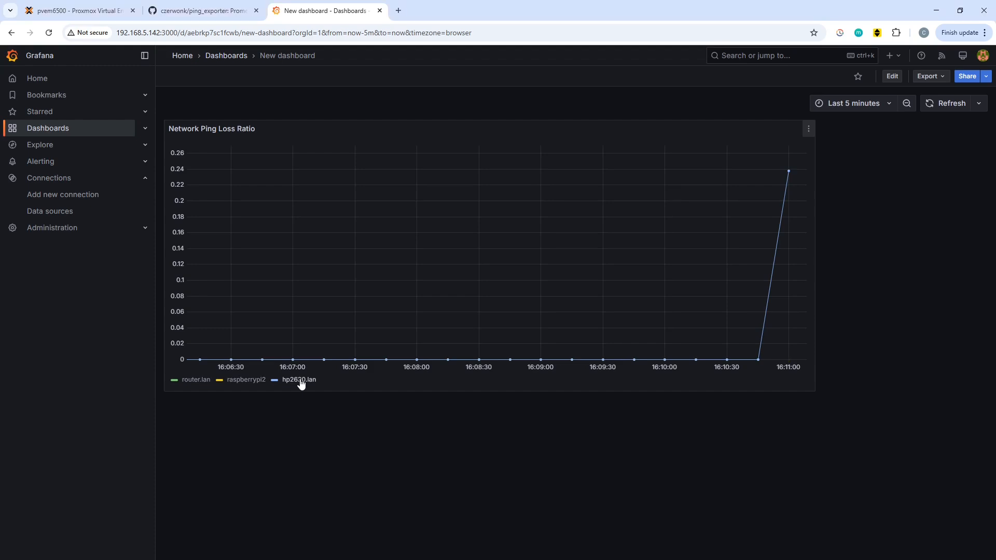
pyautogui.moveTo(254, 382)
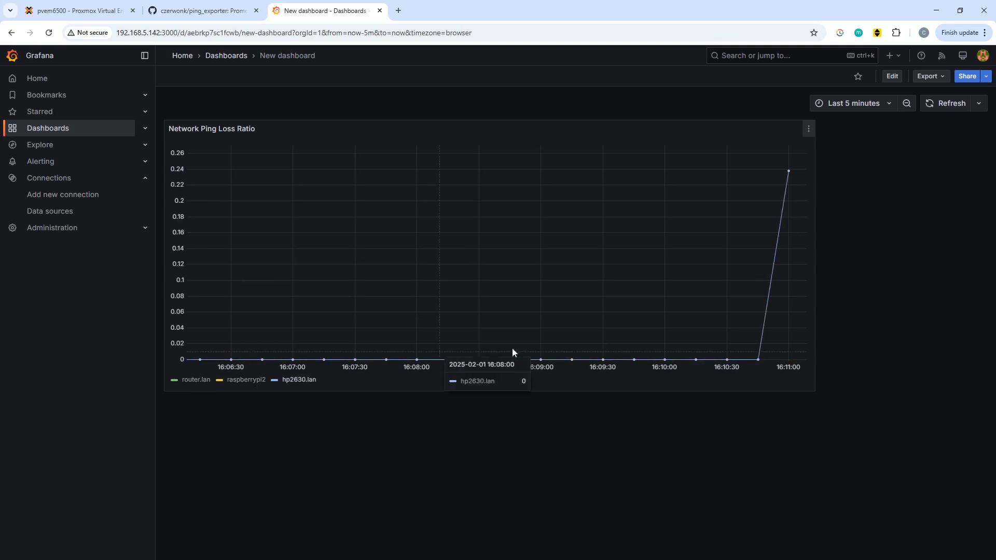
pyautogui.moveTo(688, 358)
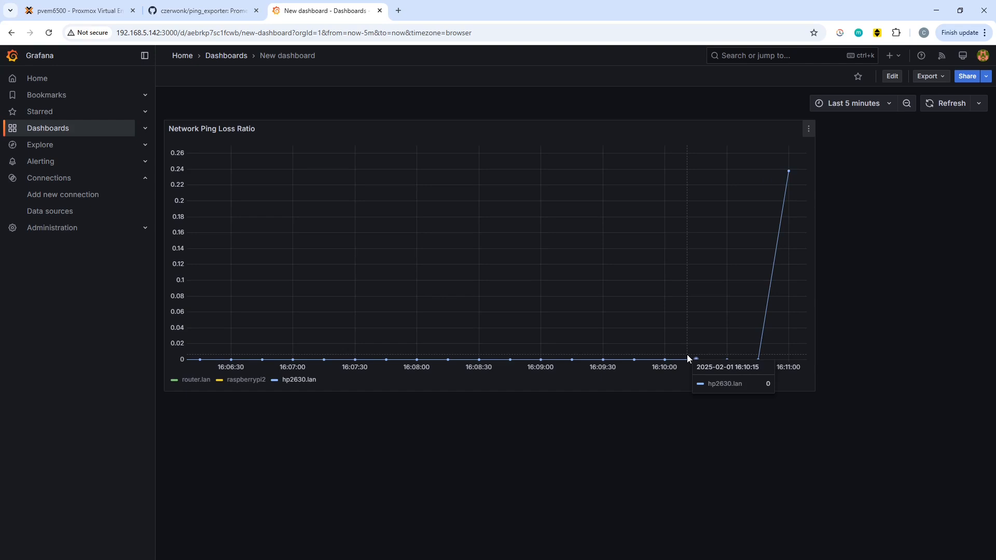
pyautogui.moveTo(720, 268)
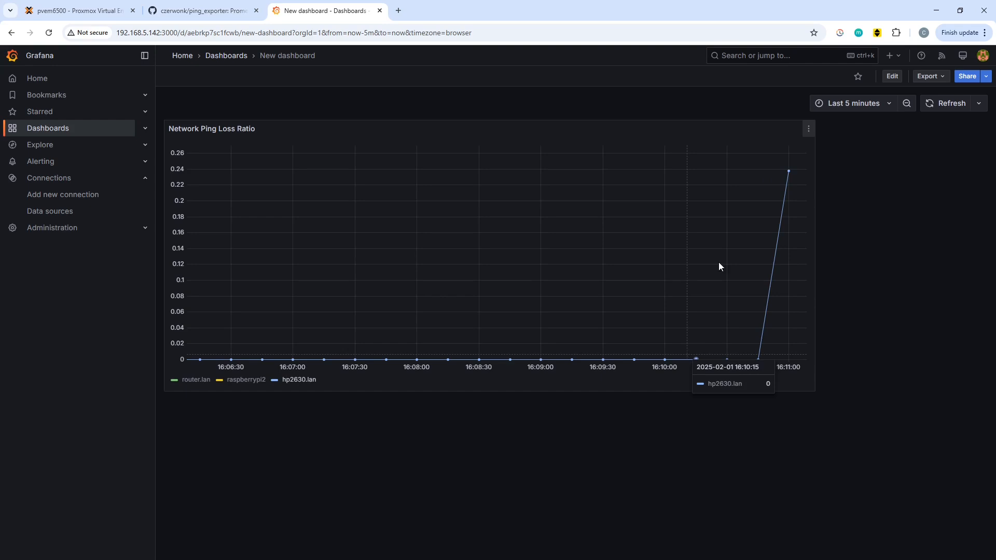